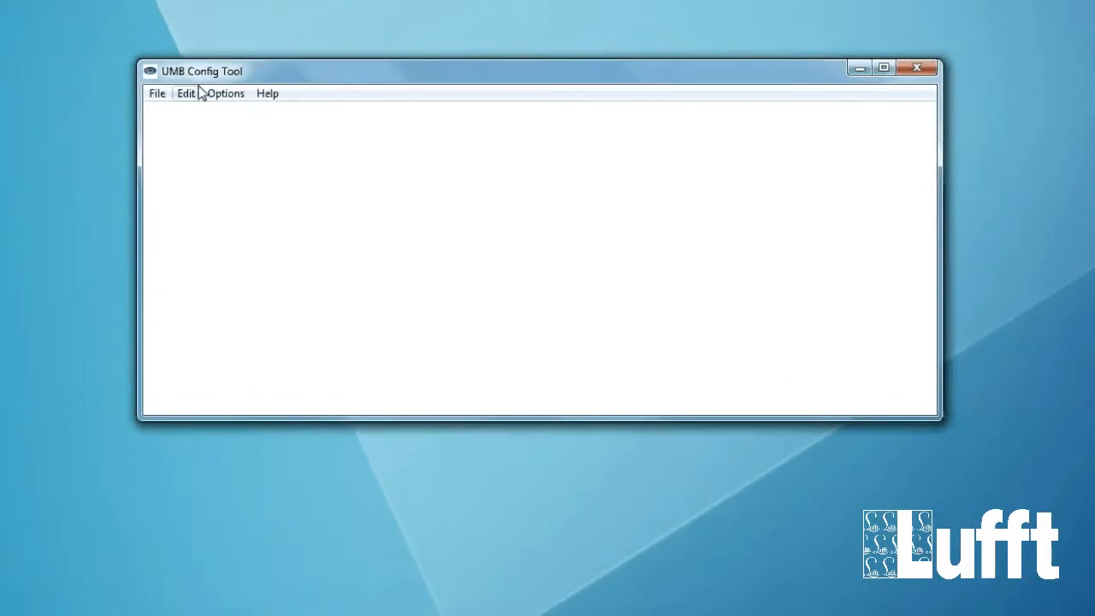
- Add an ANACON-UMB sensor with ID 1 via Edit > Sensors and select its list entry
click(184, 93)
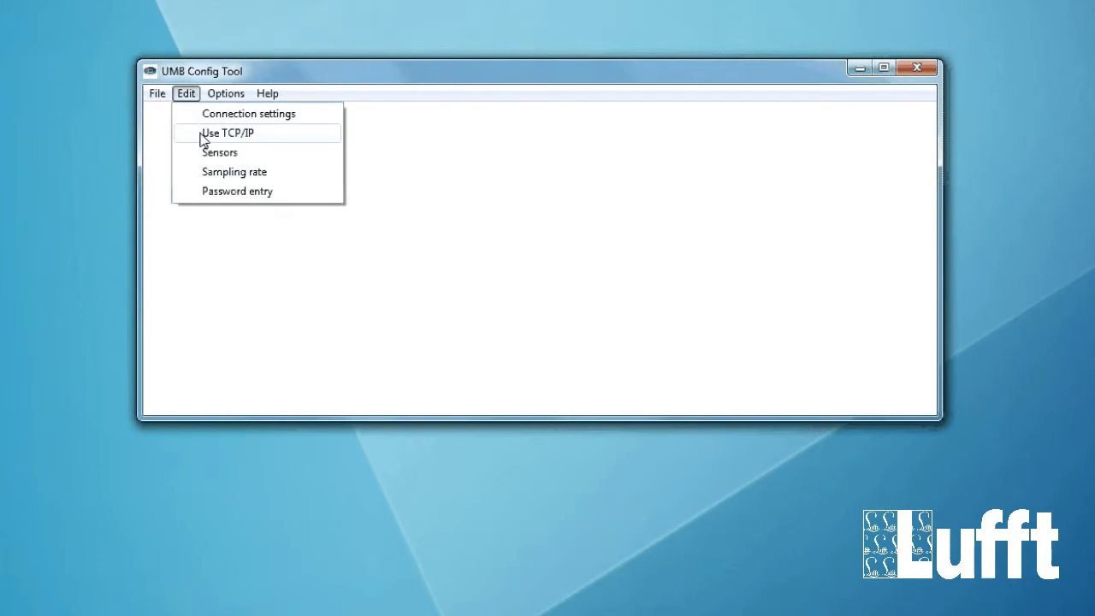
click(220, 152)
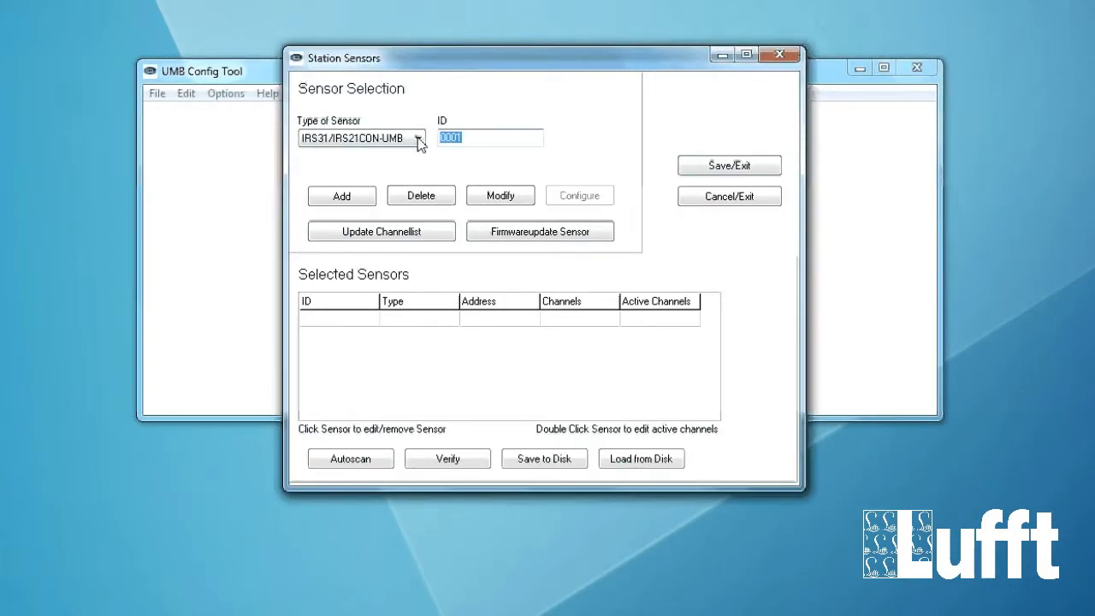
click(418, 137)
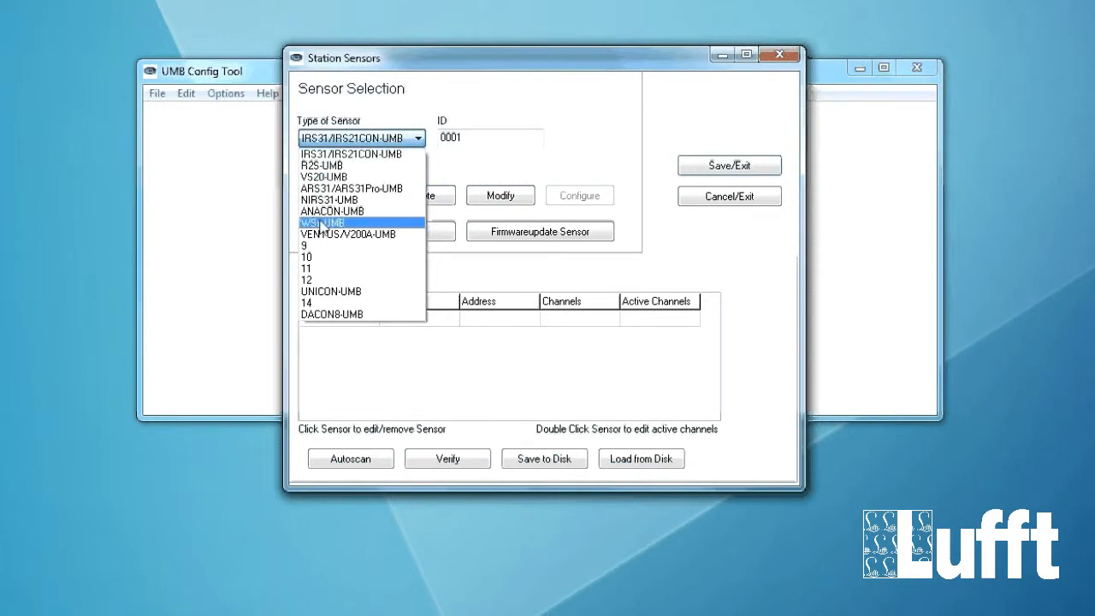
click(332, 212)
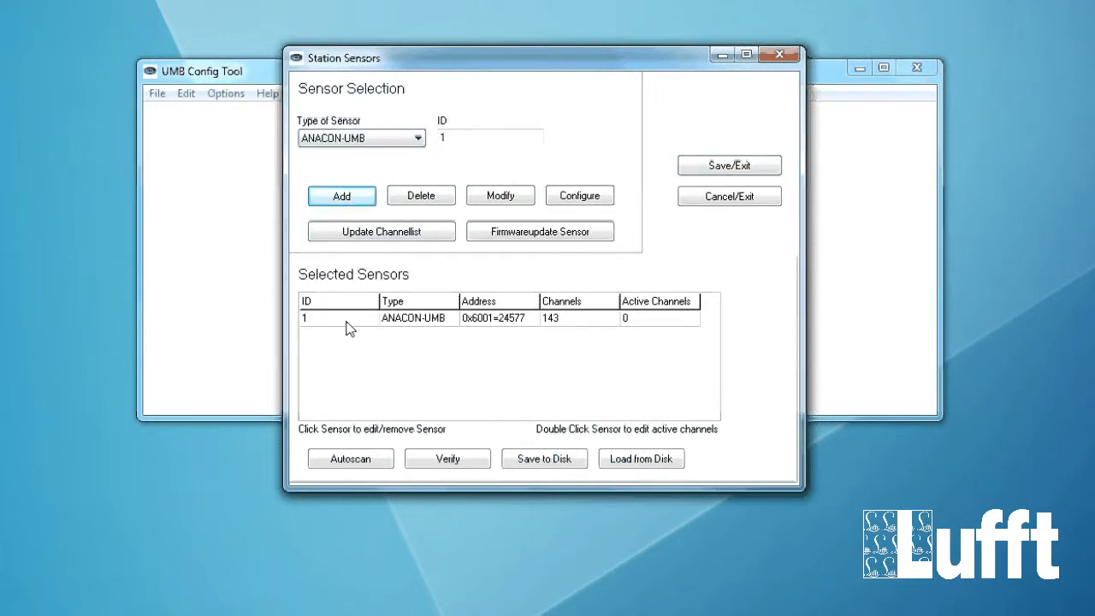
mouse_move(332, 327)
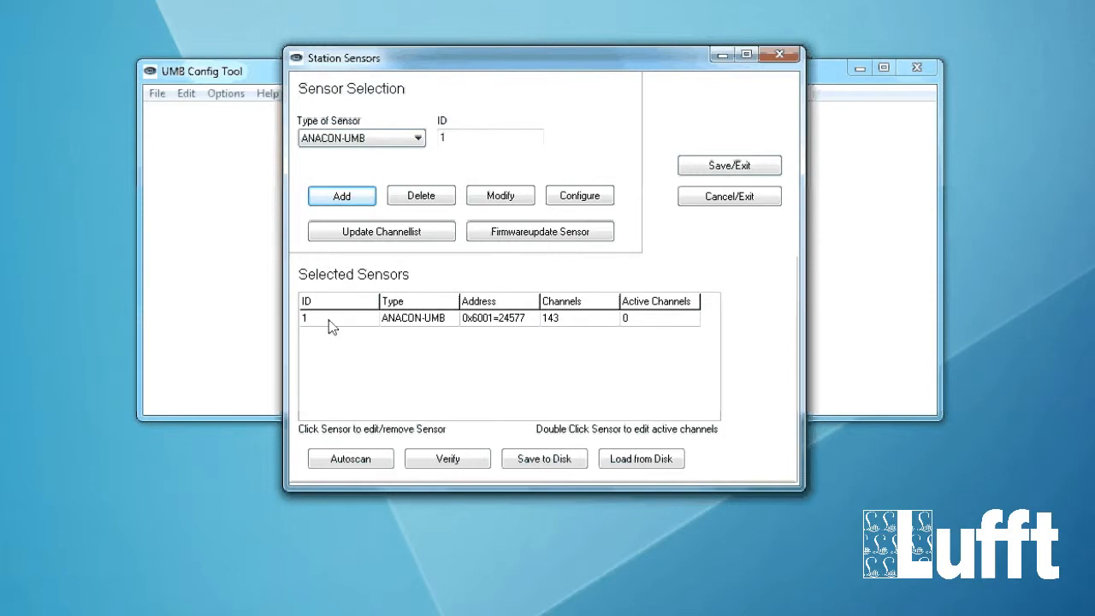
click(339, 316)
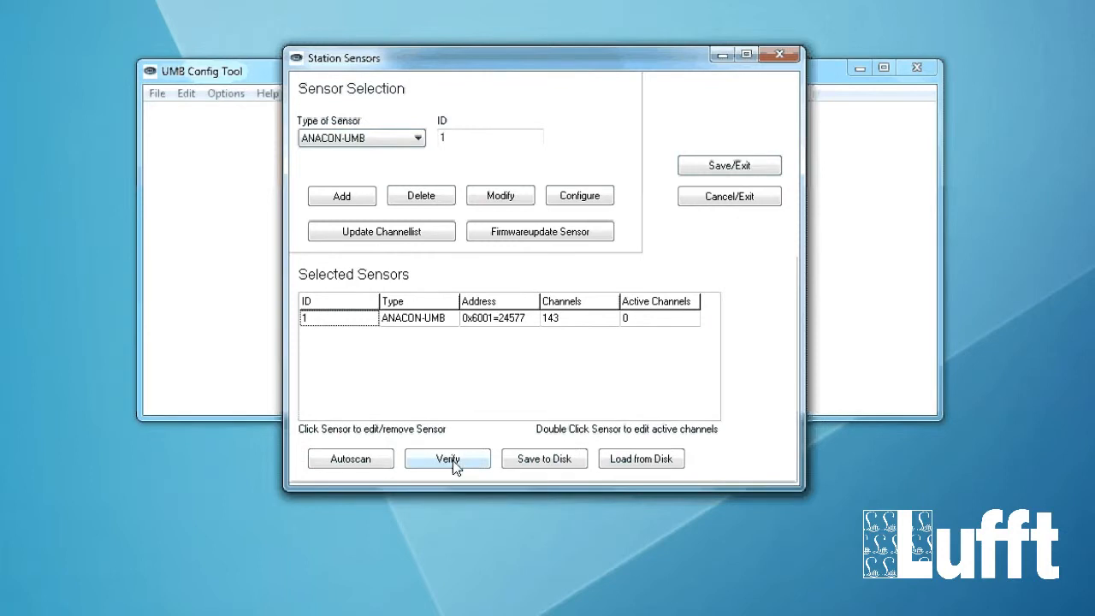
- Verify the ANACON-UMB sensor over COM1 and acknowledge the 'Verify OK' result
click(447, 459)
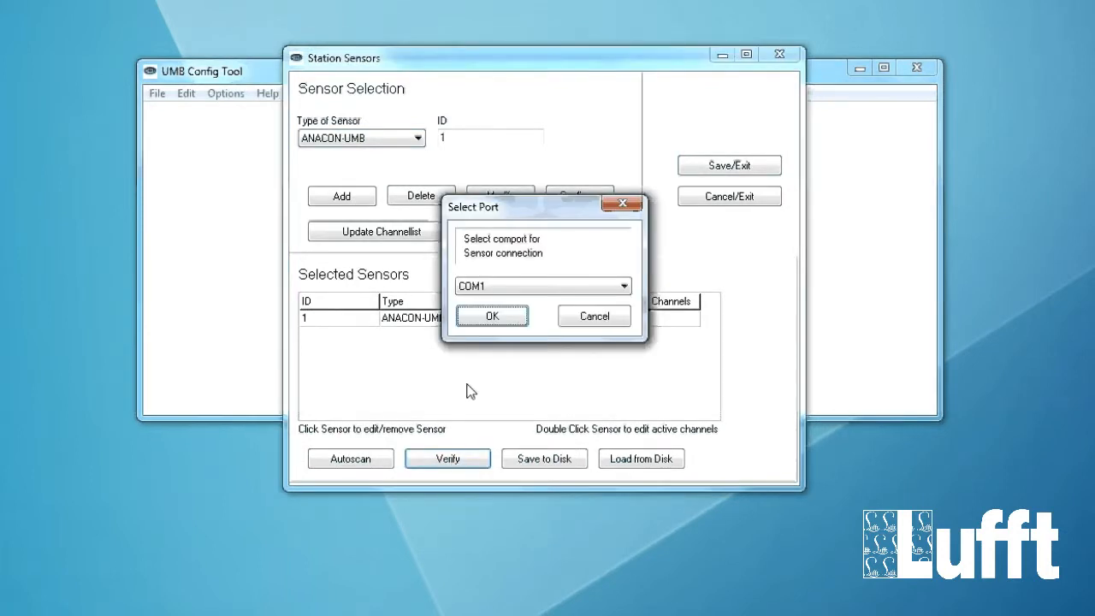
click(493, 314)
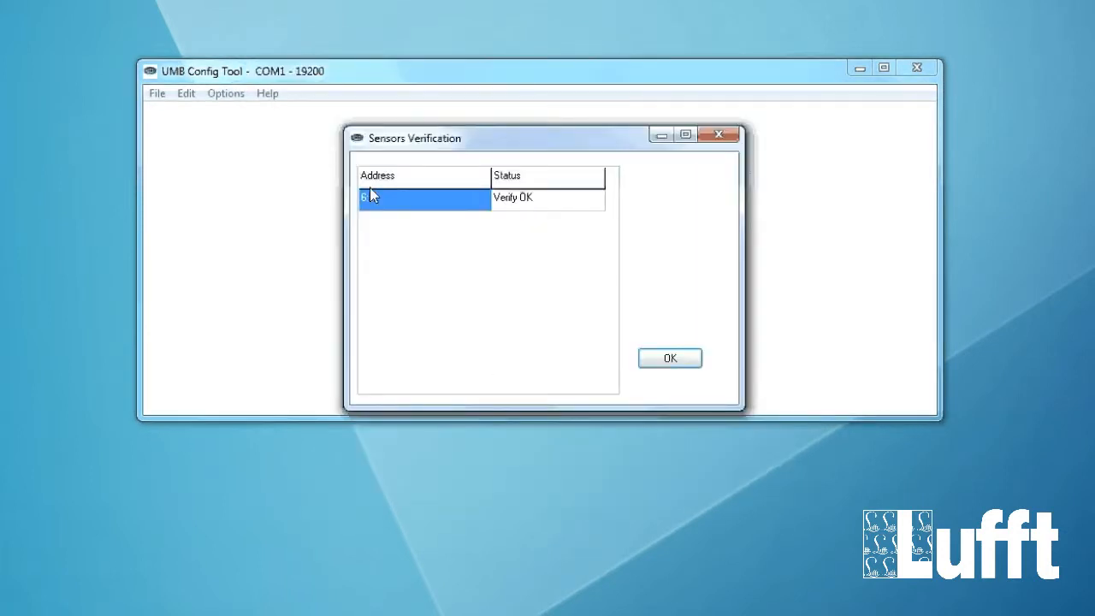
click(671, 358)
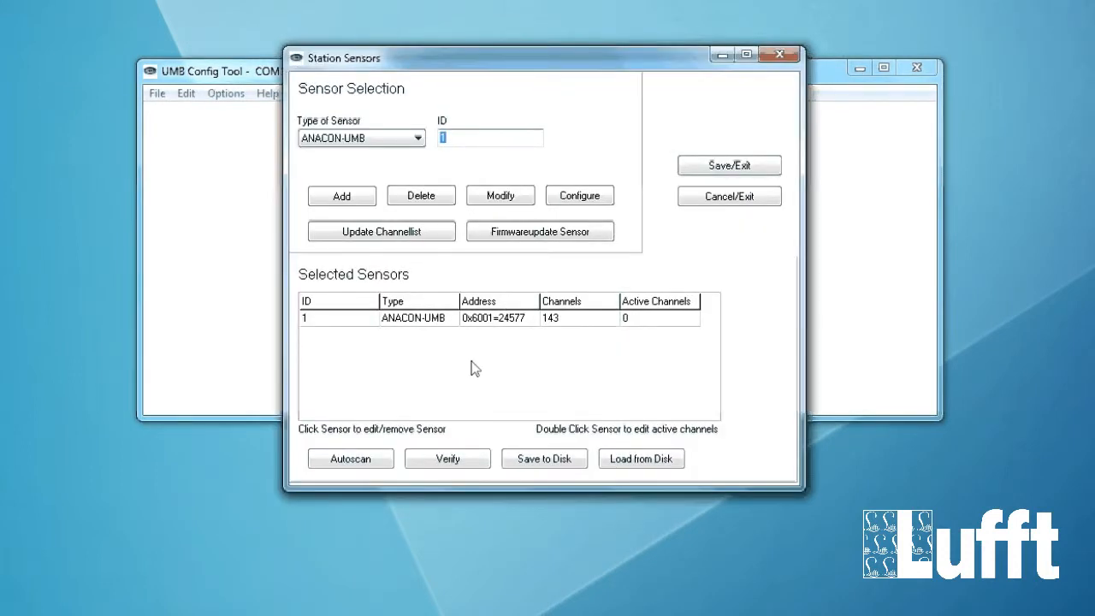
click(339, 317)
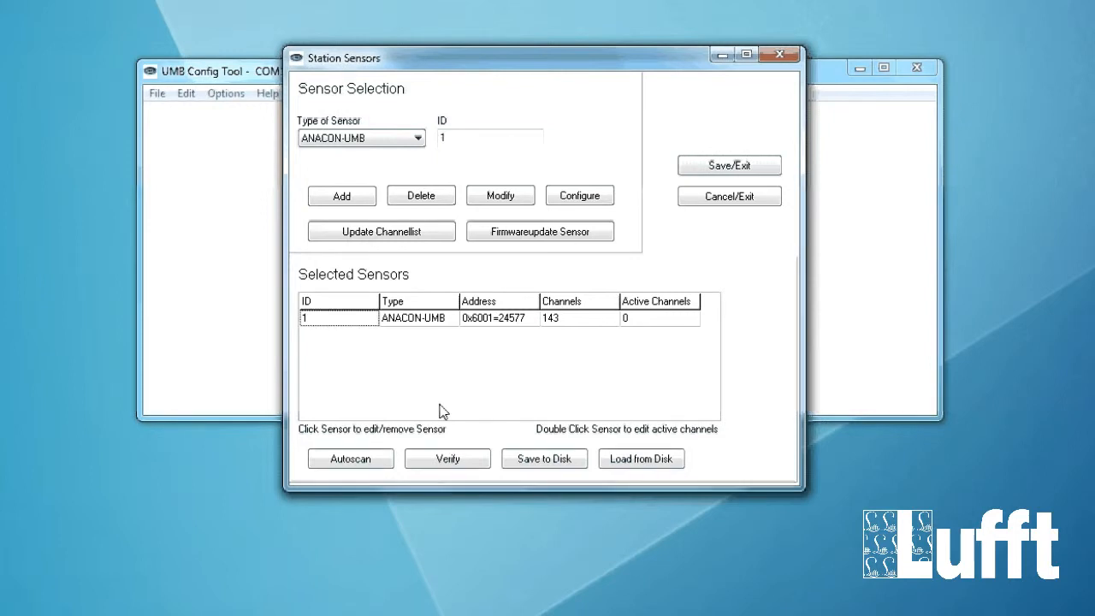
mouse_move(630, 188)
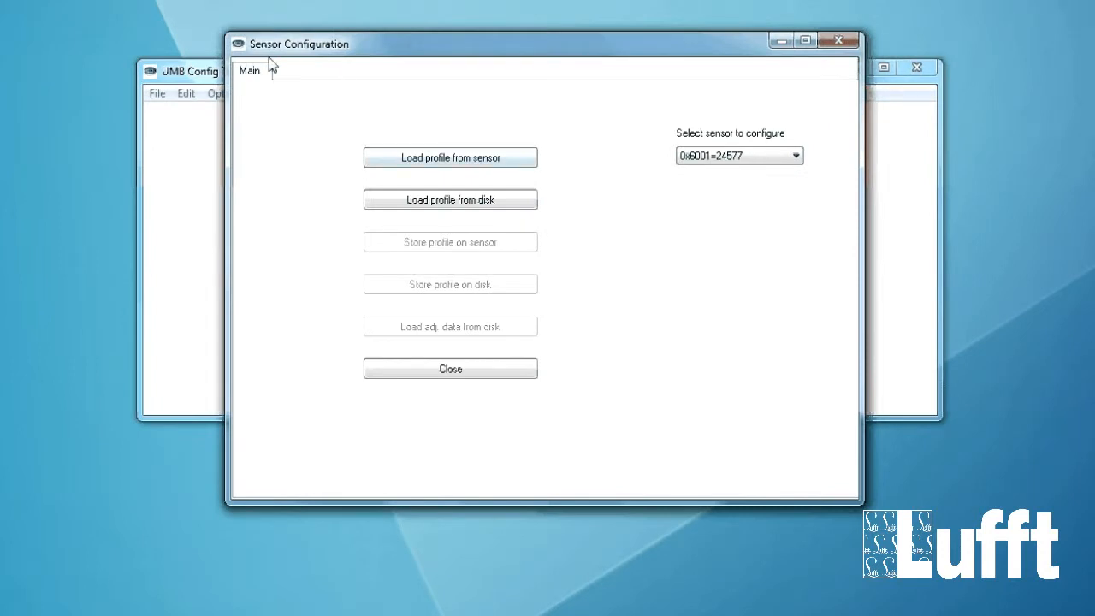
mouse_move(324, 101)
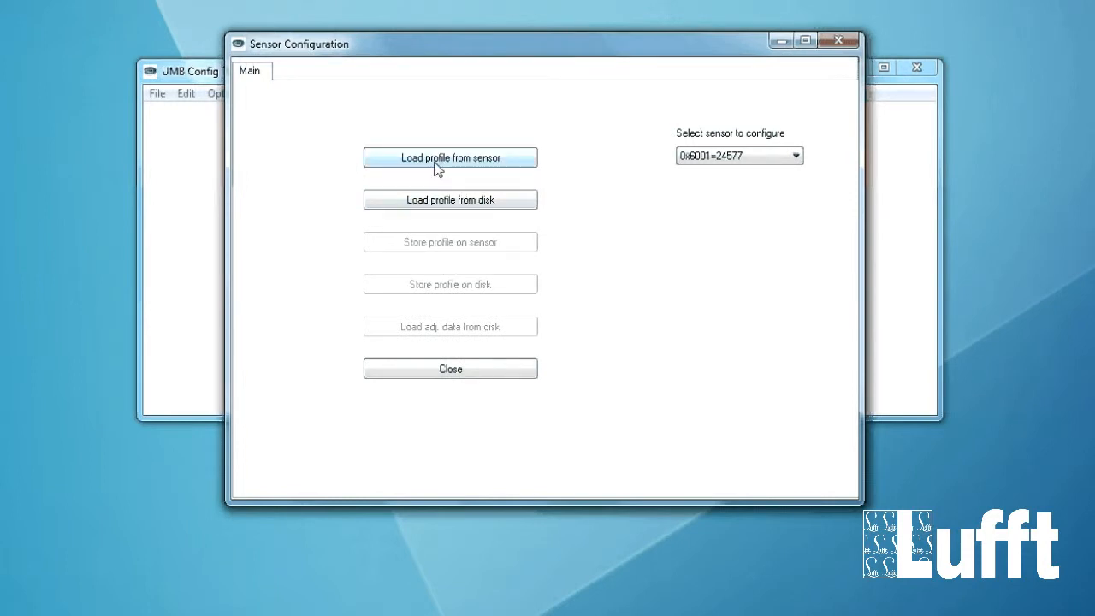
- Load the profile from sensor 0x6001+24577 in its Sensor Configuration
click(451, 157)
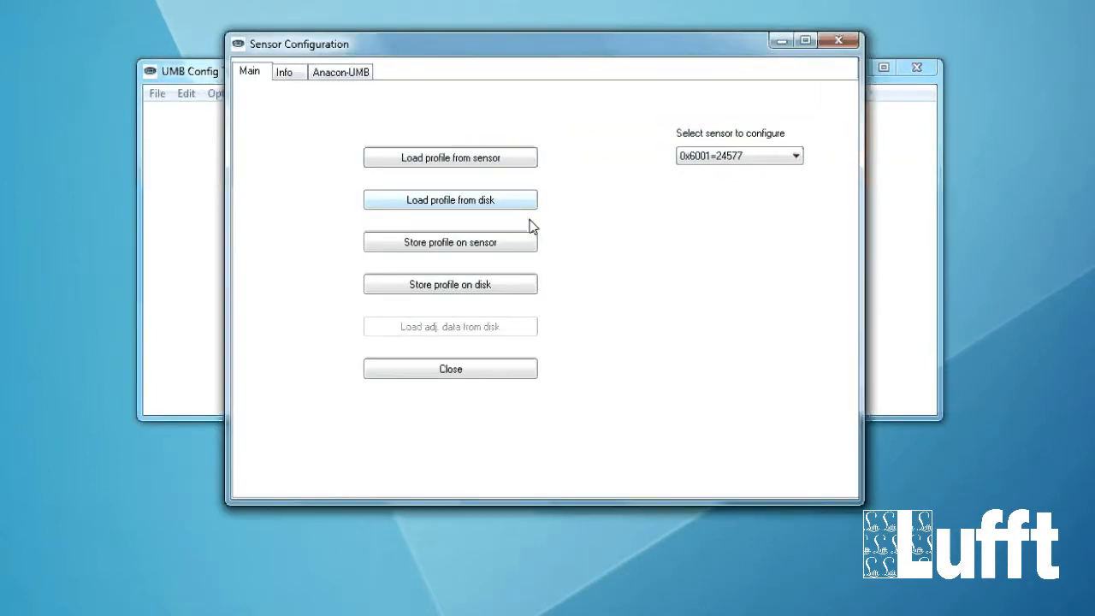
mouse_move(284, 126)
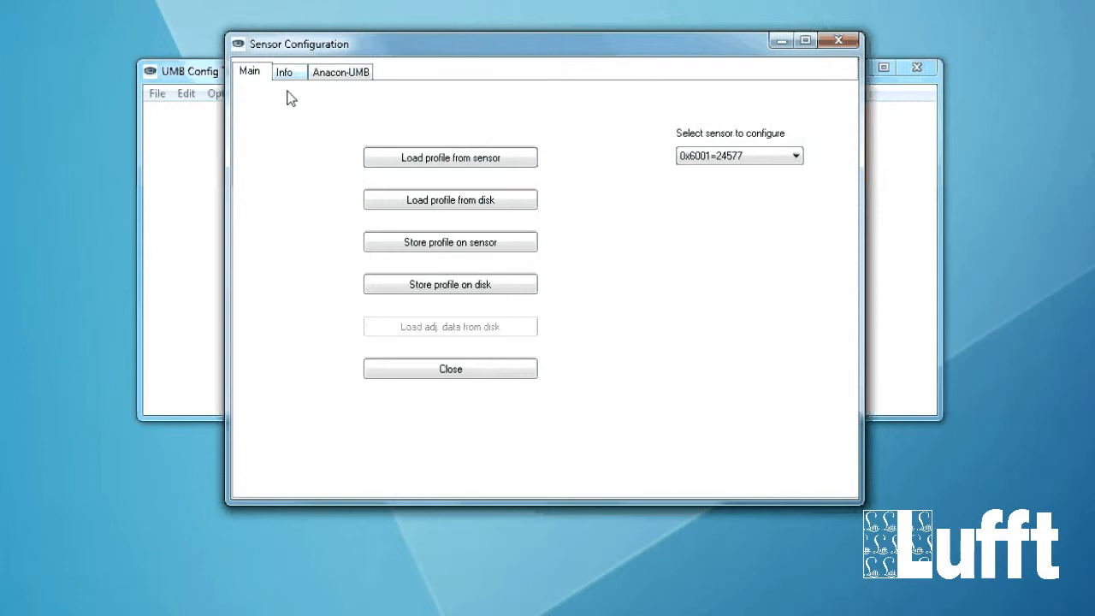
- Review the Info details: ANACON-UMB, firmware revision 25, config revision 11
click(284, 72)
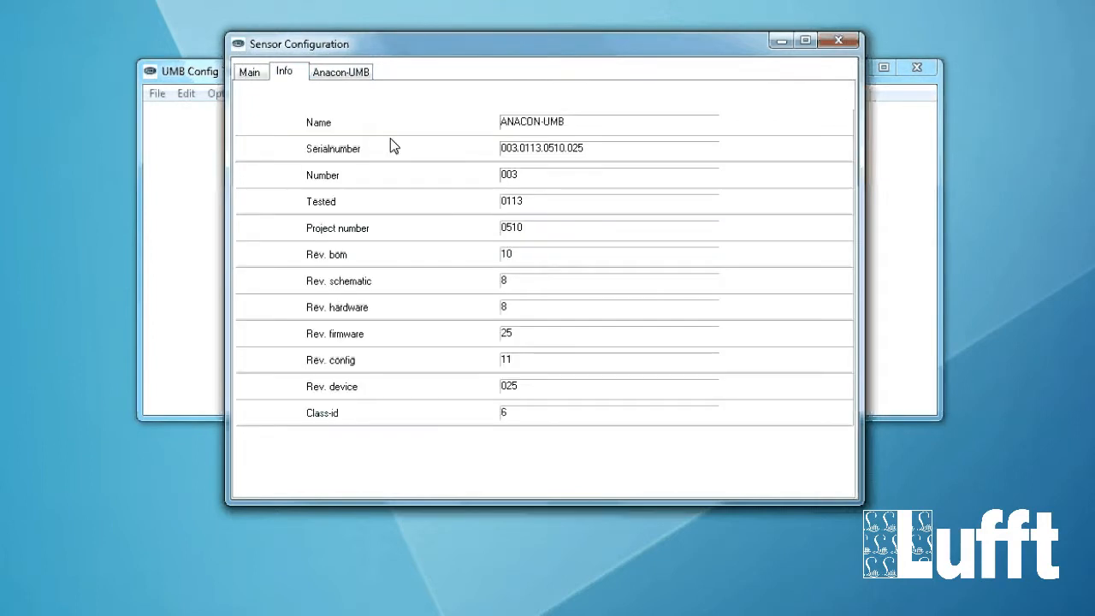
mouse_move(428, 190)
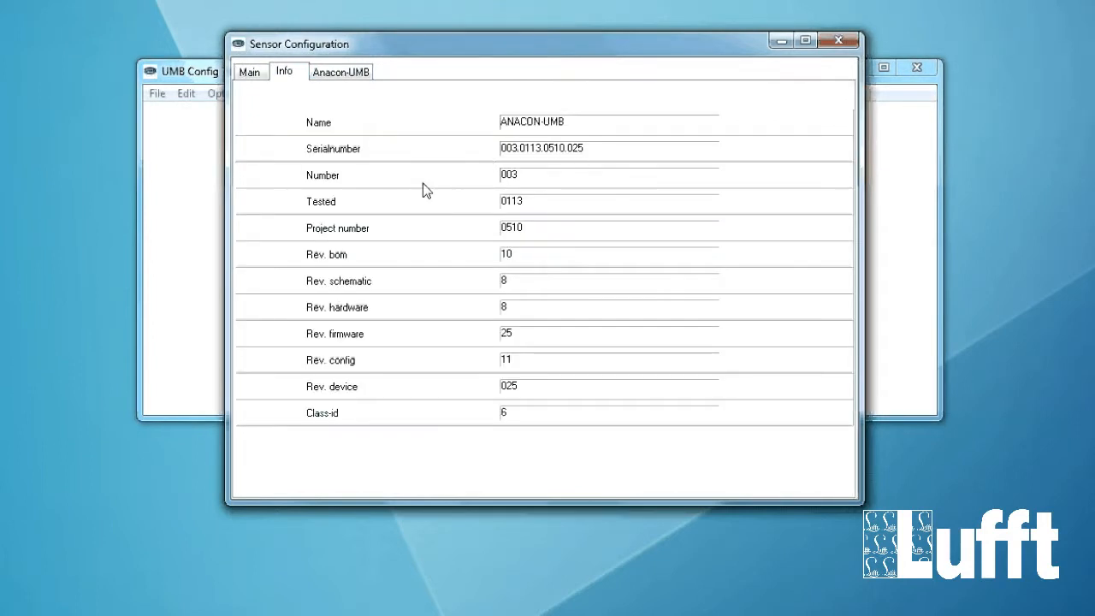
mouse_move(318, 342)
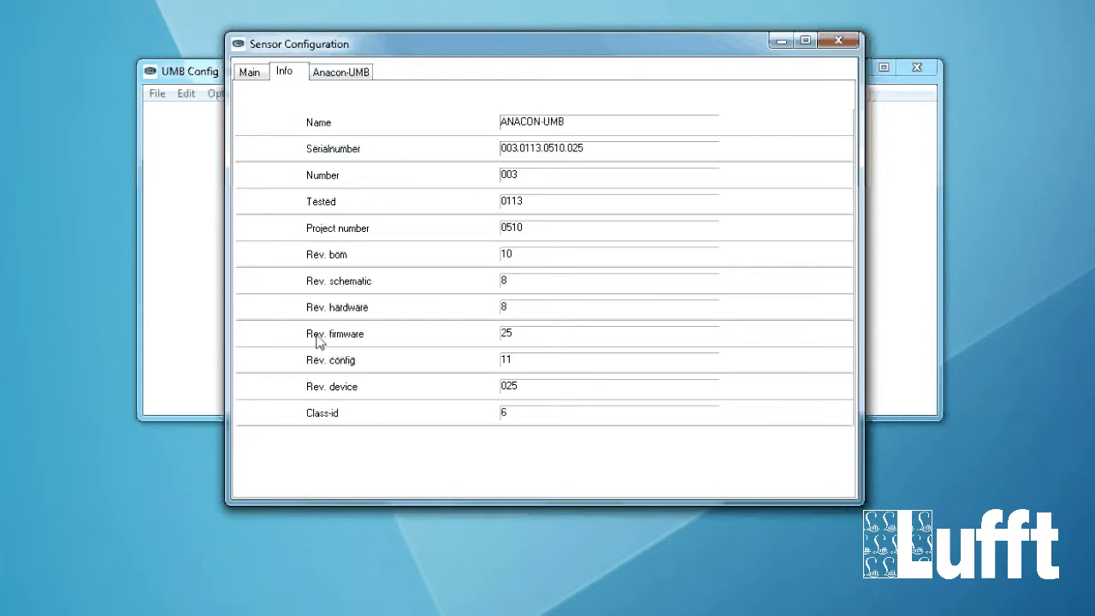
mouse_move(525, 342)
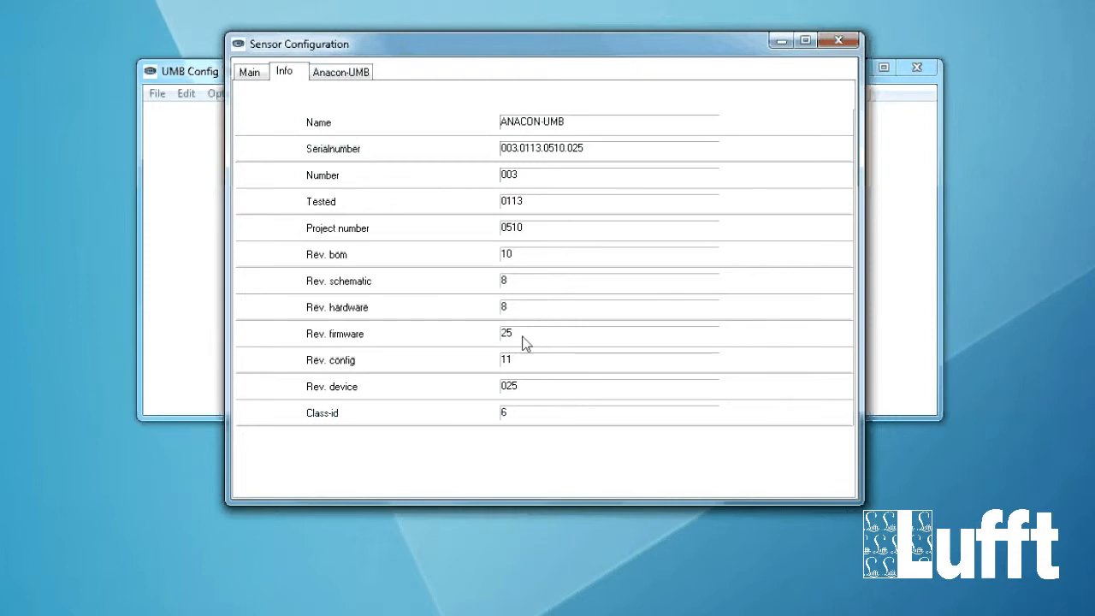
mouse_move(630, 268)
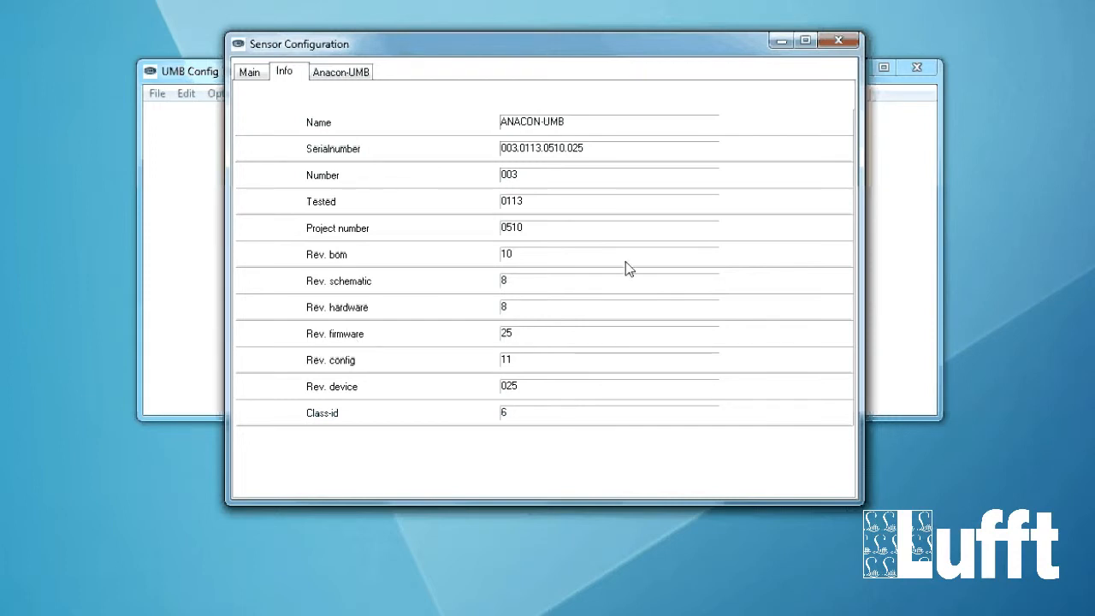
mouse_move(349, 96)
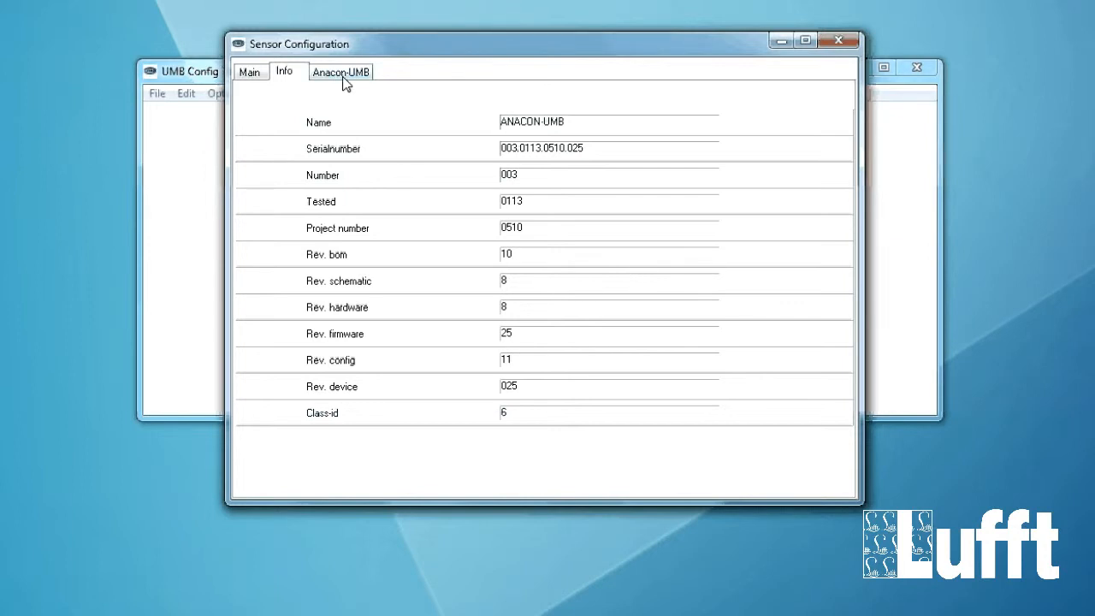
- Show the Anacon-UMB settings with ID 1, RS232 19200, UMB-Binary and the humidity channel 0–100 %rH
click(341, 72)
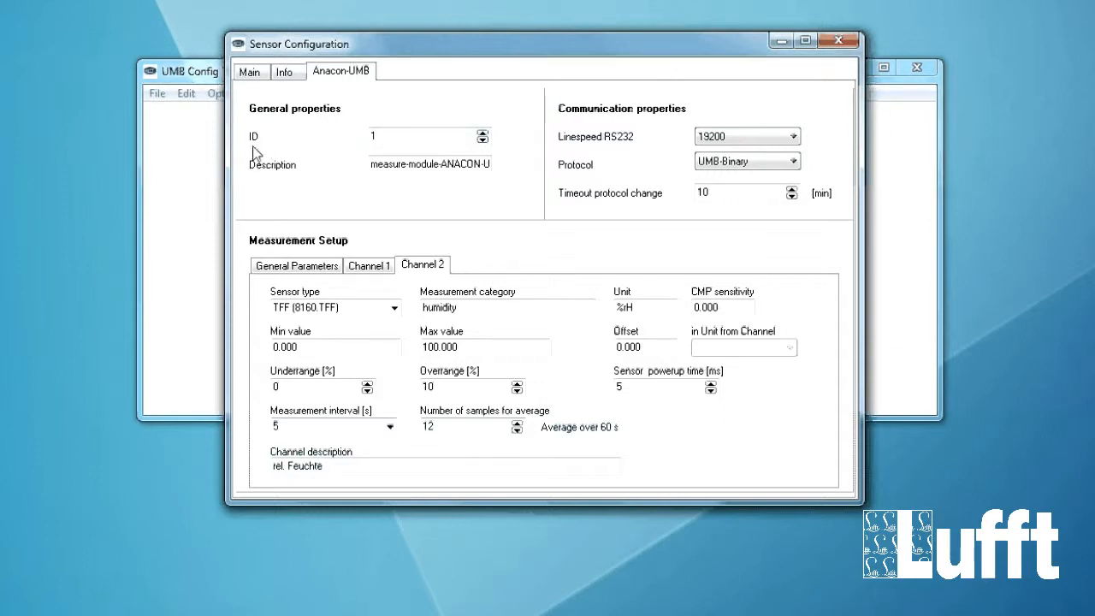
mouse_move(431, 158)
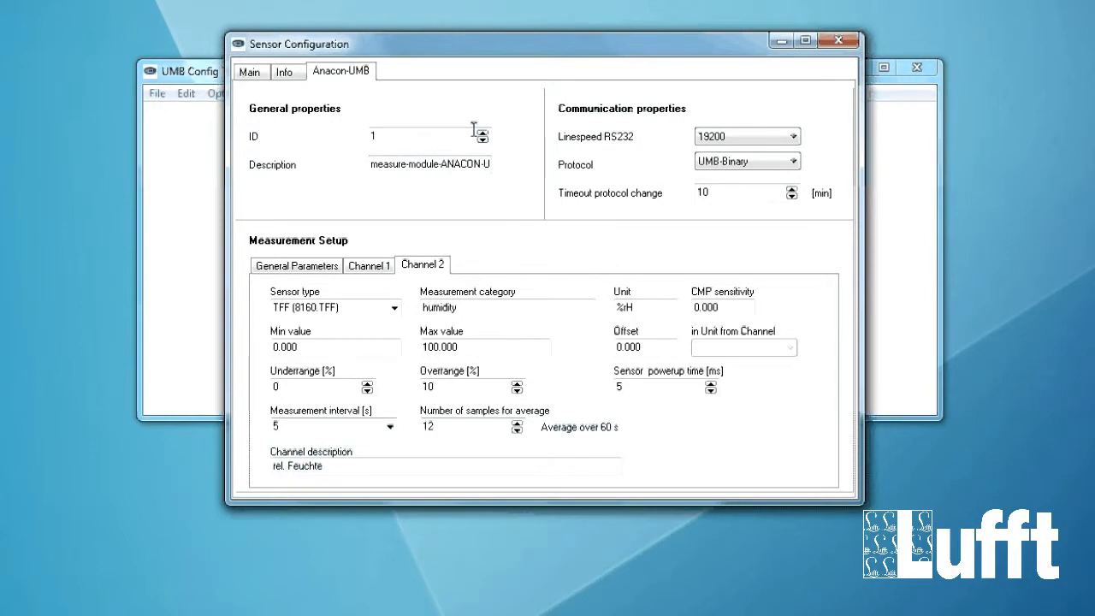
click(419, 137)
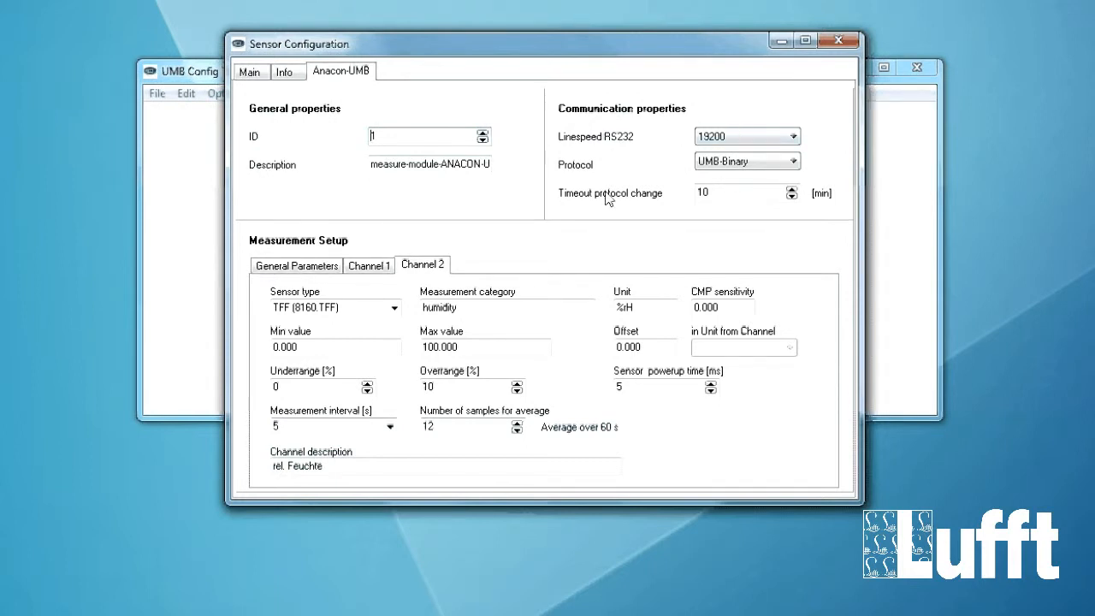
mouse_move(630, 147)
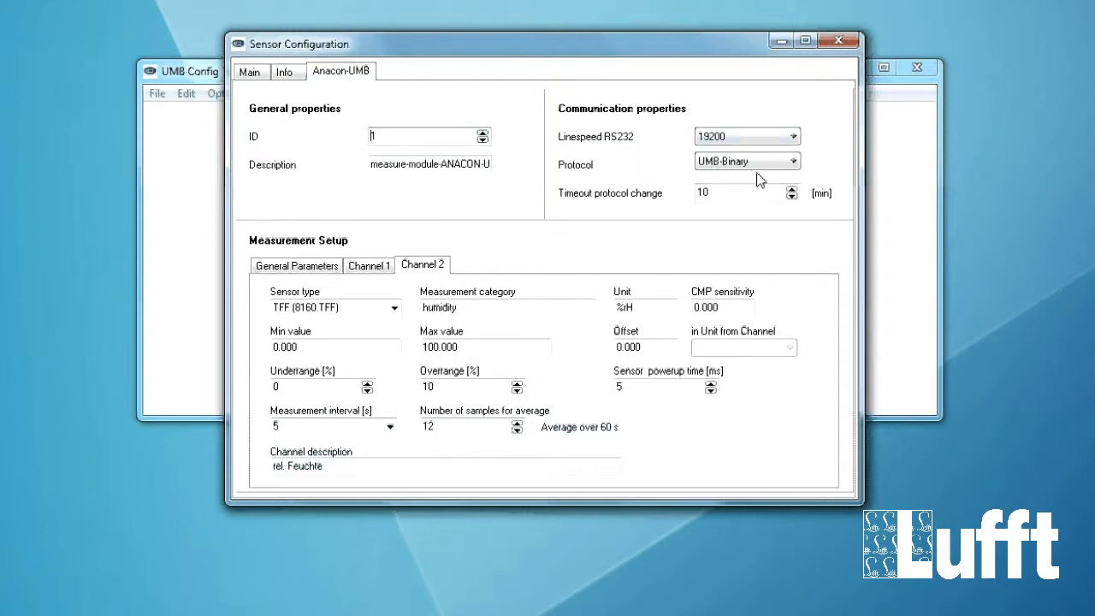
mouse_move(659, 171)
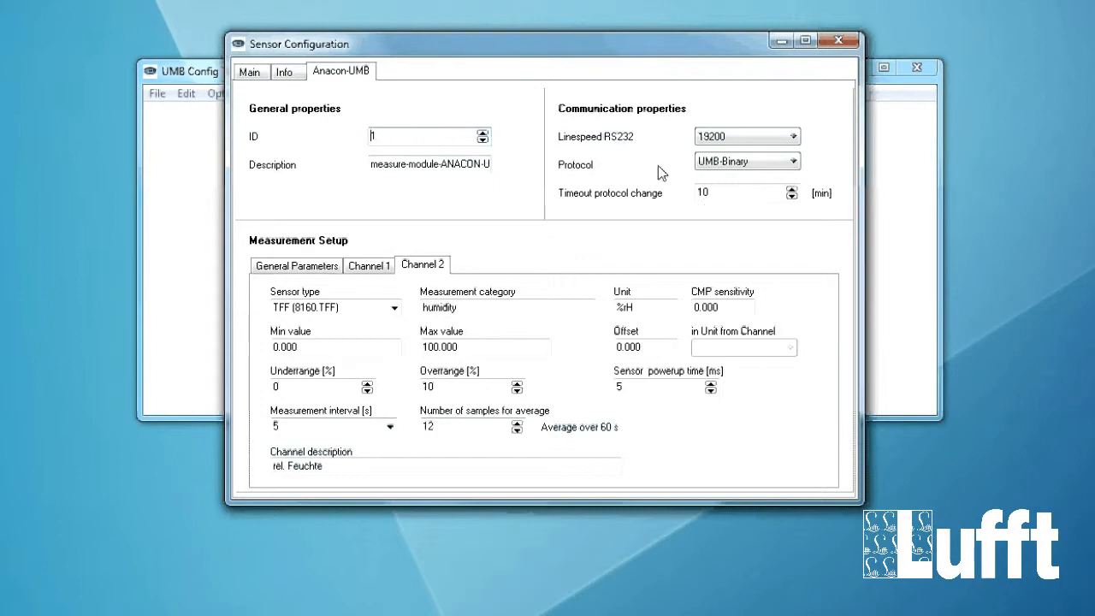
mouse_move(359, 253)
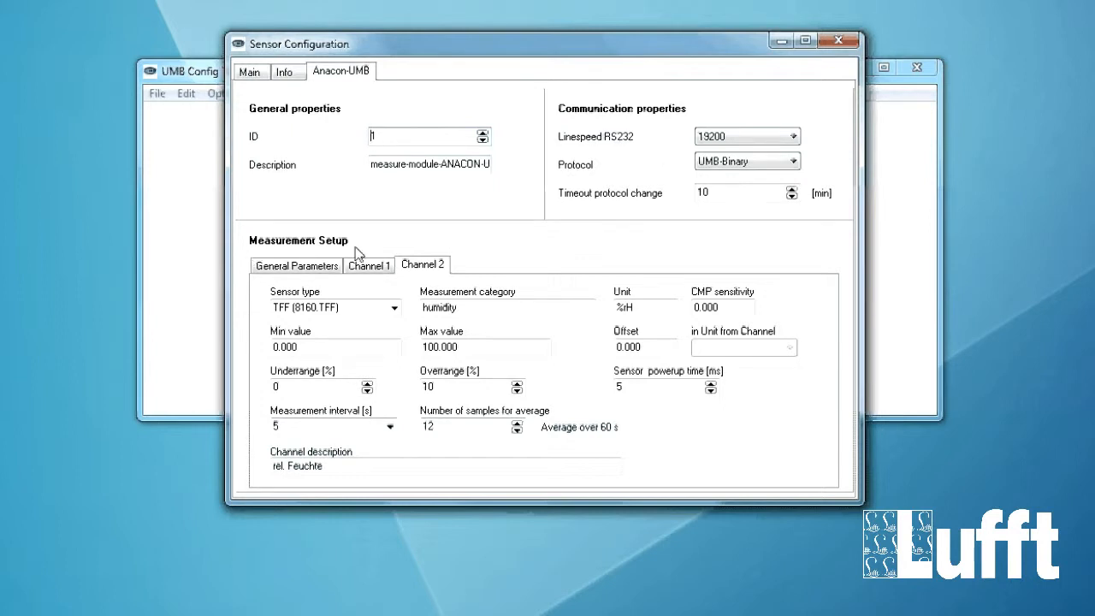
mouse_move(503, 300)
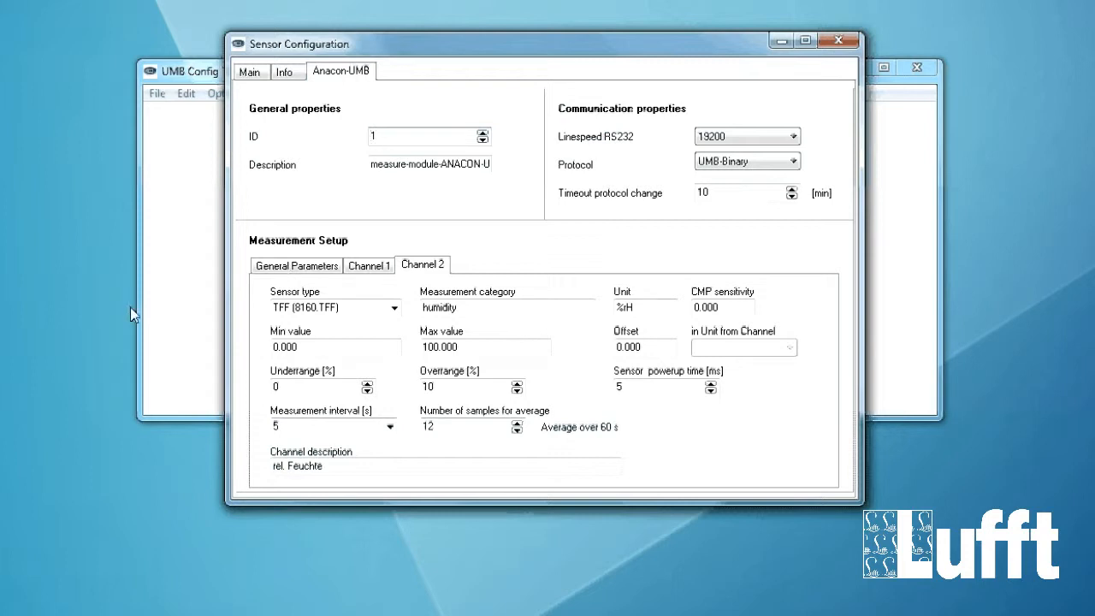
- Review General Parameters: altitude 0 m, TFF C12 1608, TFF C76 1936, windspeed min 0.500
click(295, 265)
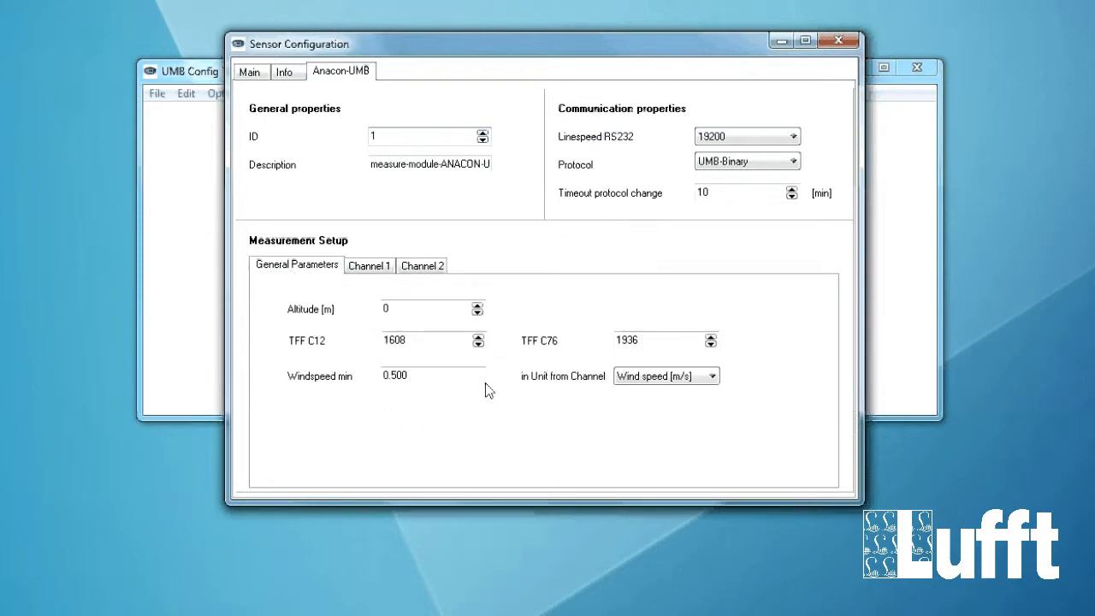
mouse_move(429, 312)
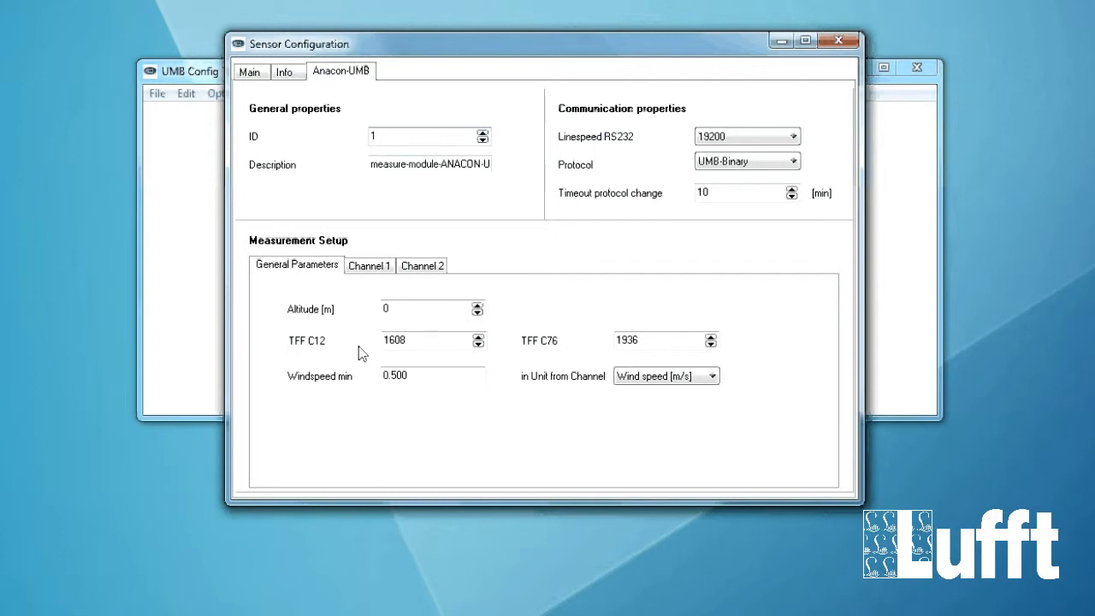
click(424, 137)
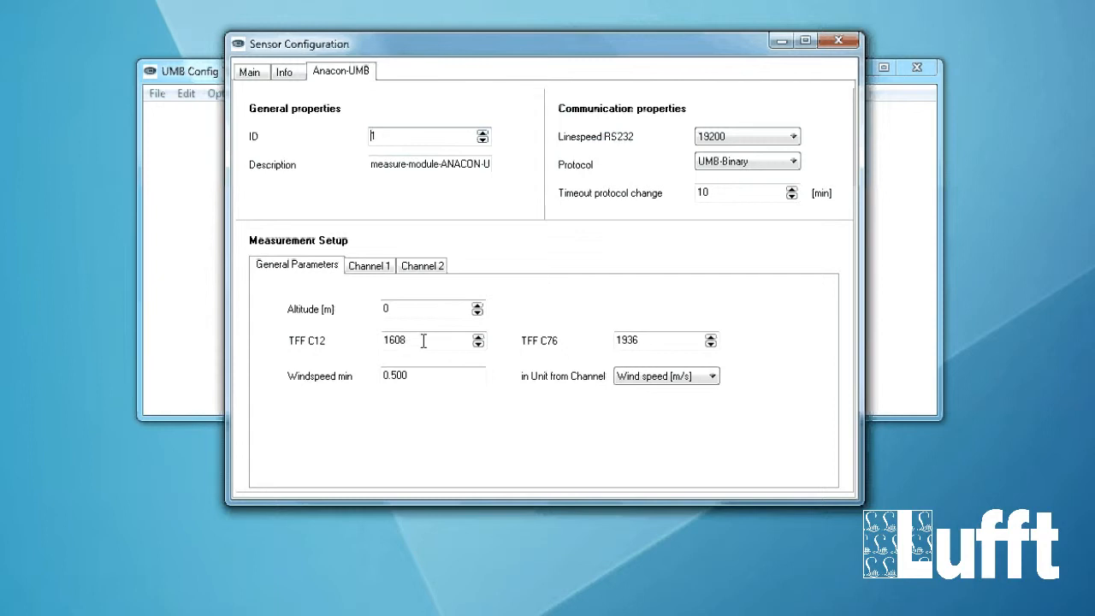
mouse_move(339, 356)
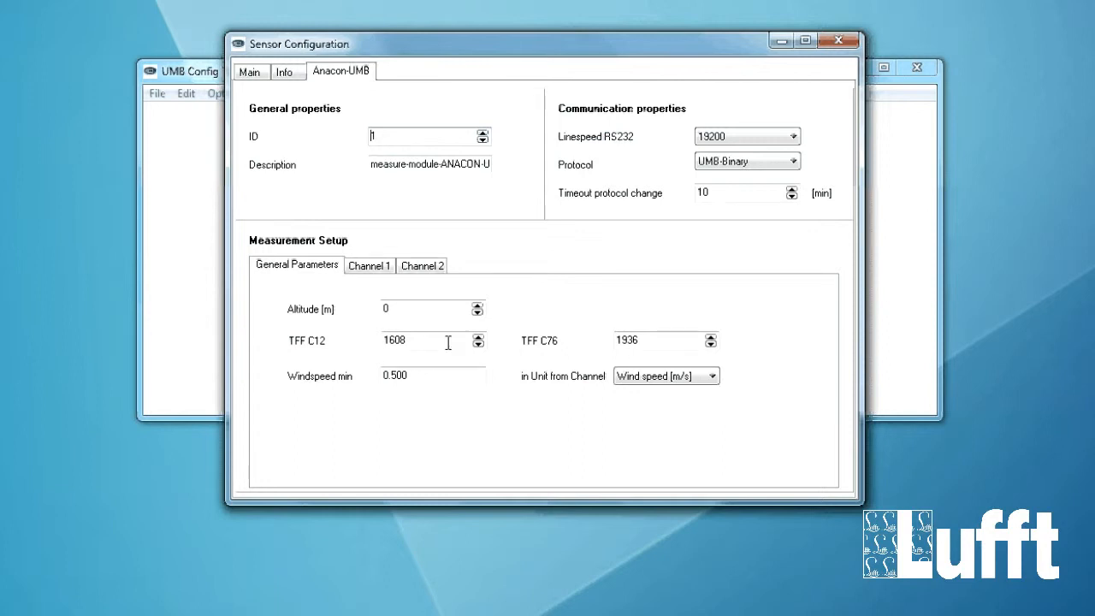
mouse_move(571, 360)
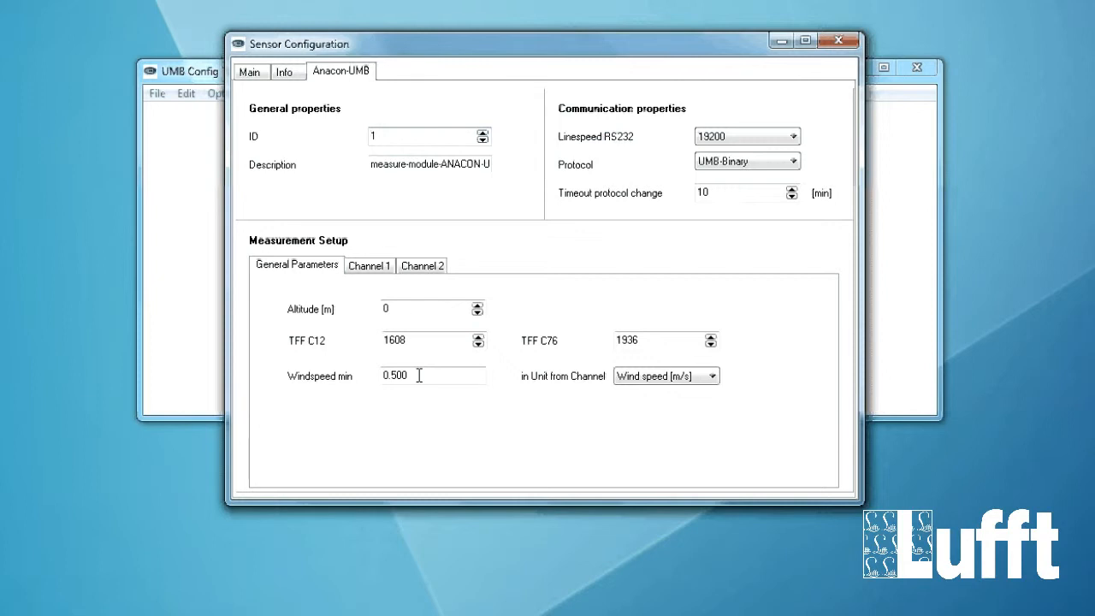
mouse_move(418, 338)
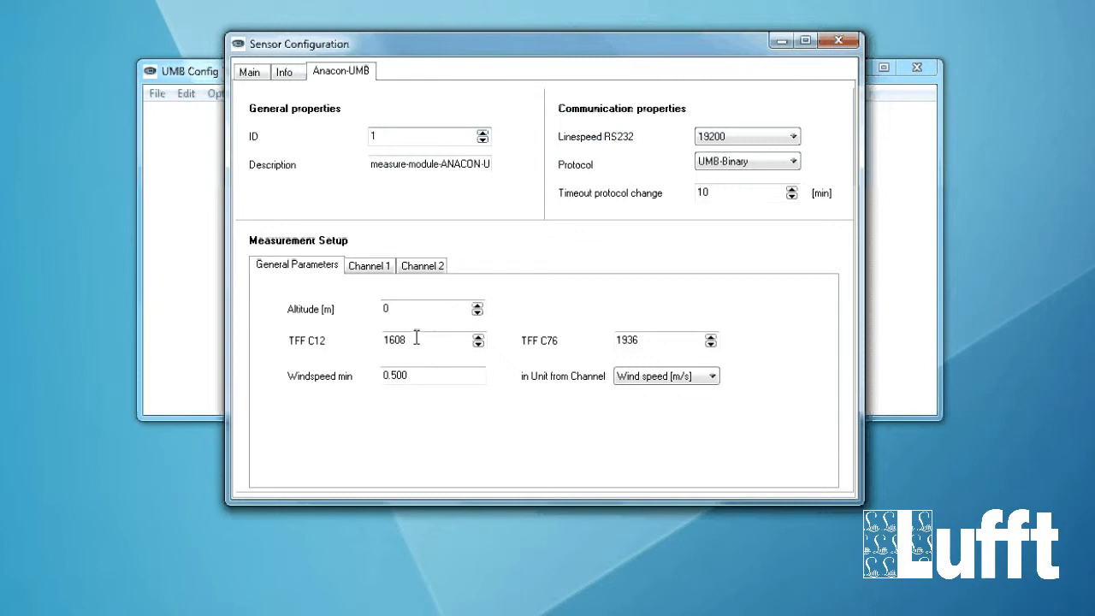
- Show Channel 1 temperature settings (-30 to 70 °C) and list sensor types, keeping TFF (8160.TFF)
click(369, 263)
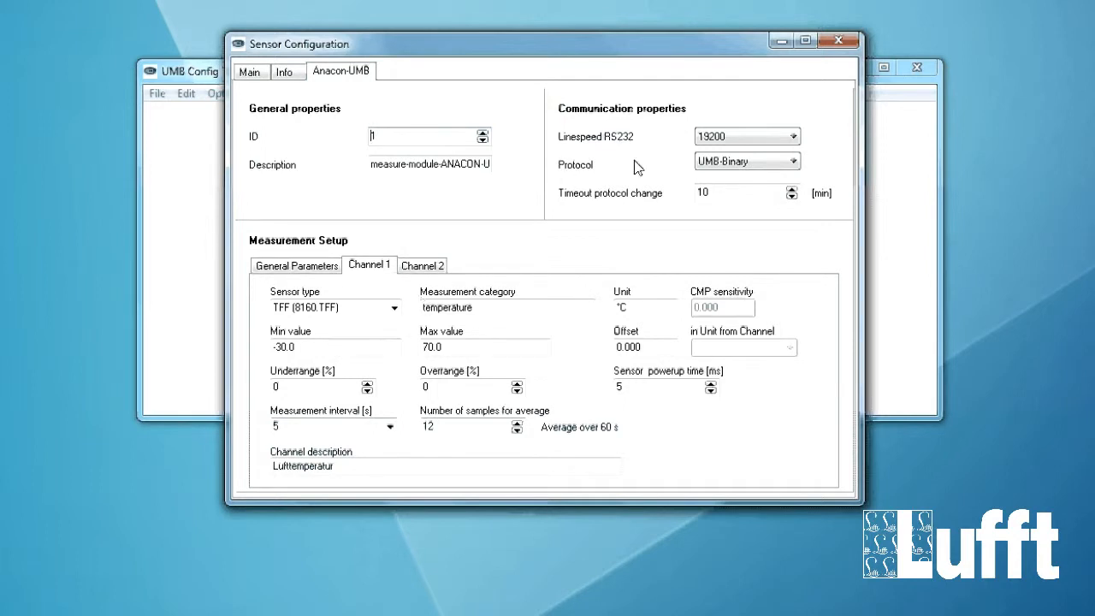
mouse_move(392, 315)
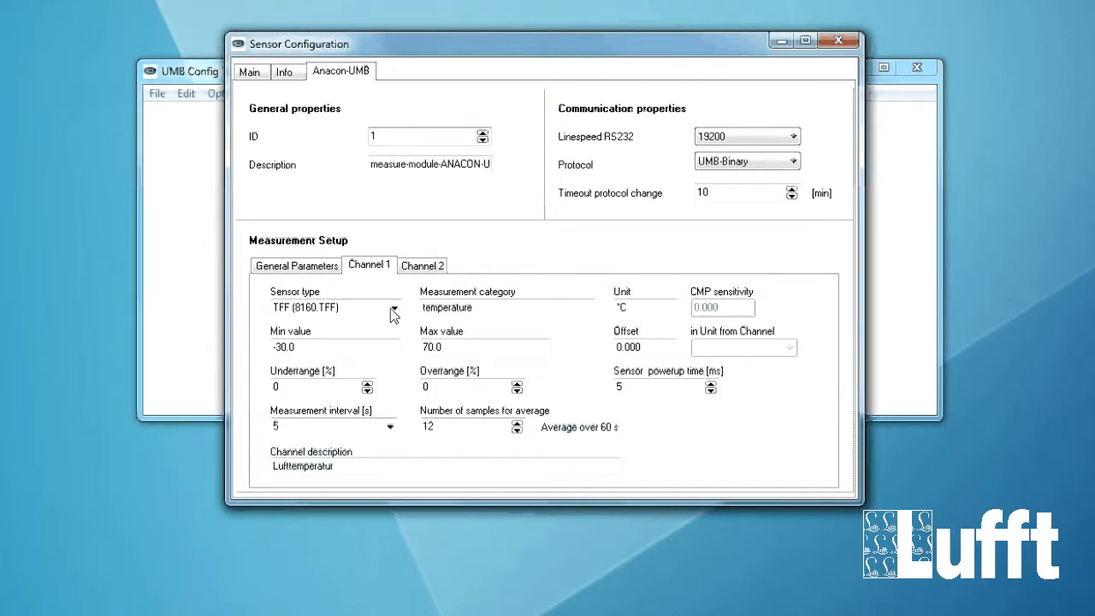
click(394, 308)
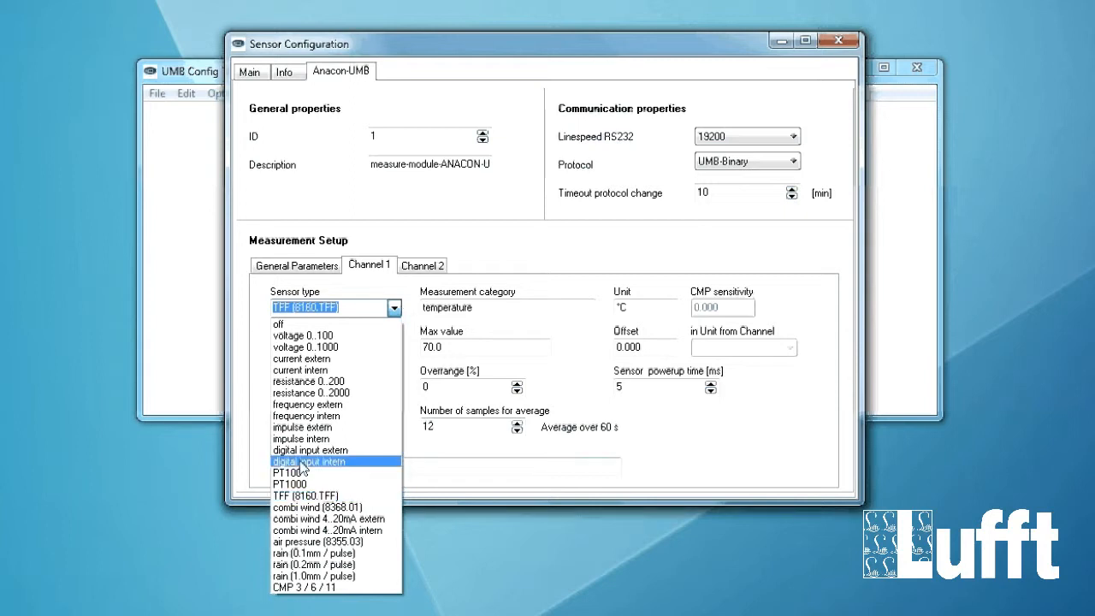
mouse_move(315, 553)
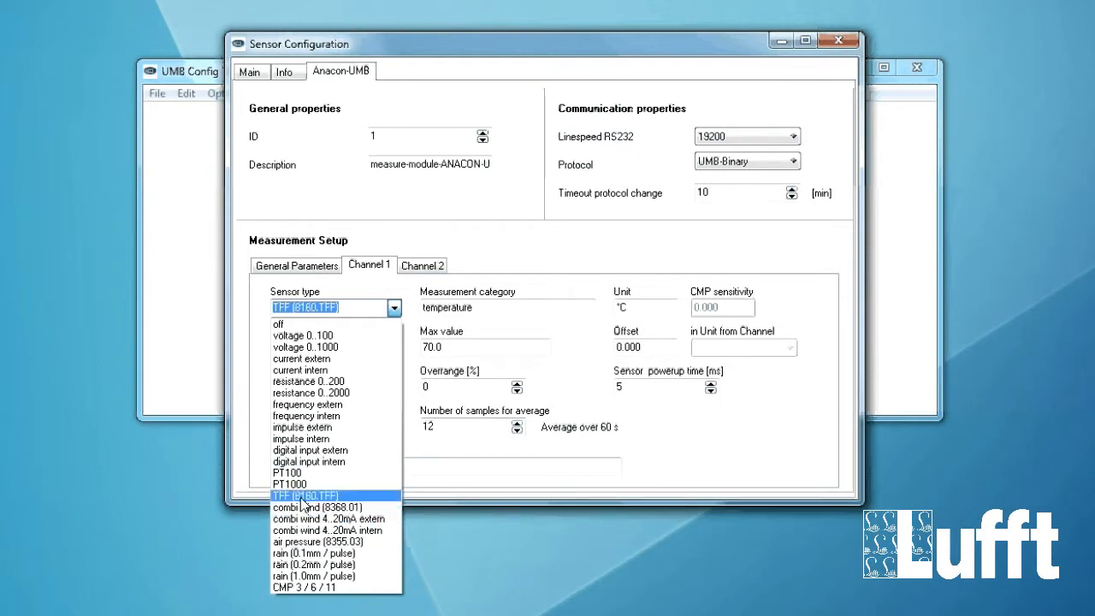
mouse_move(328, 519)
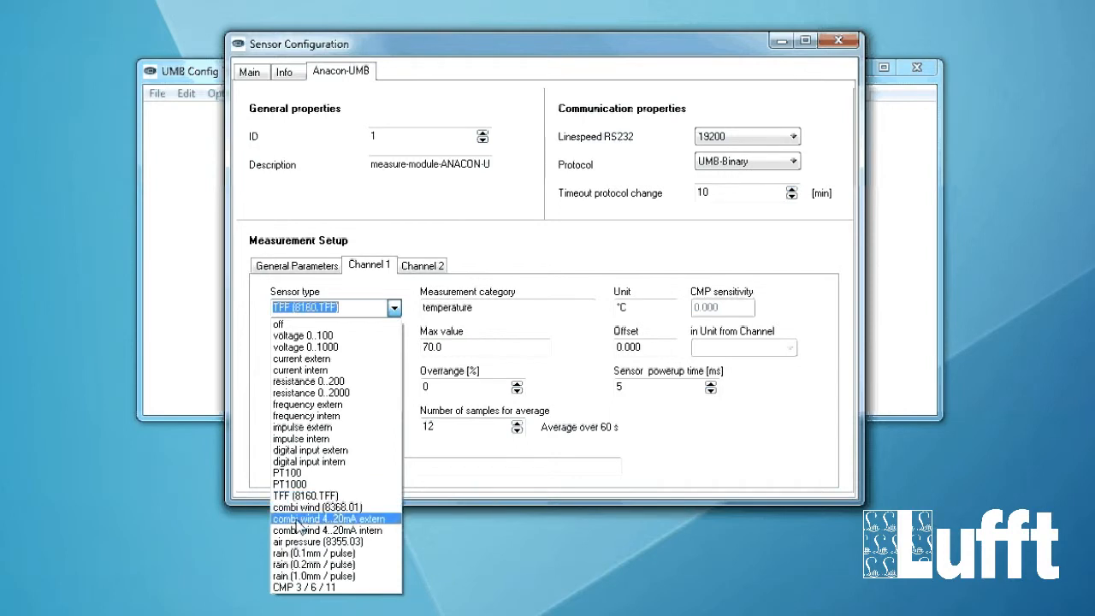
mouse_move(314, 565)
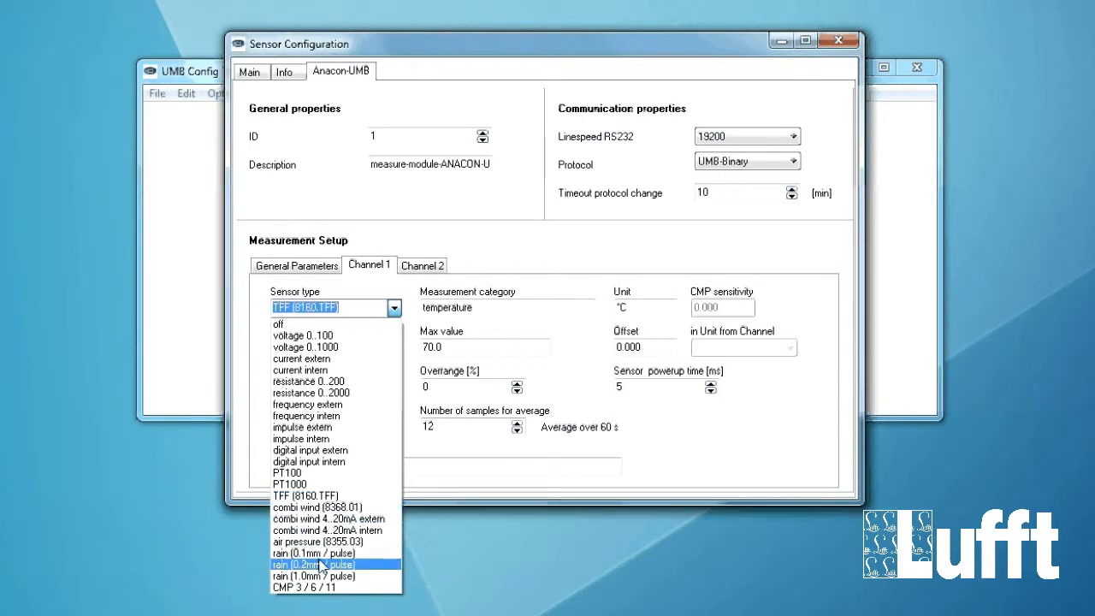
mouse_move(301, 588)
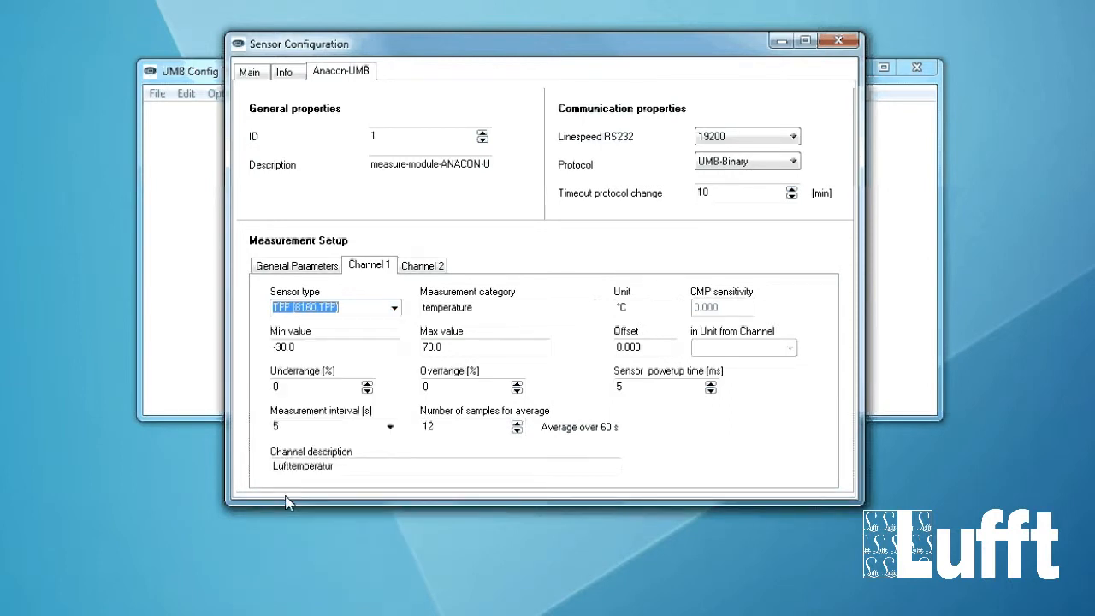
mouse_move(459, 336)
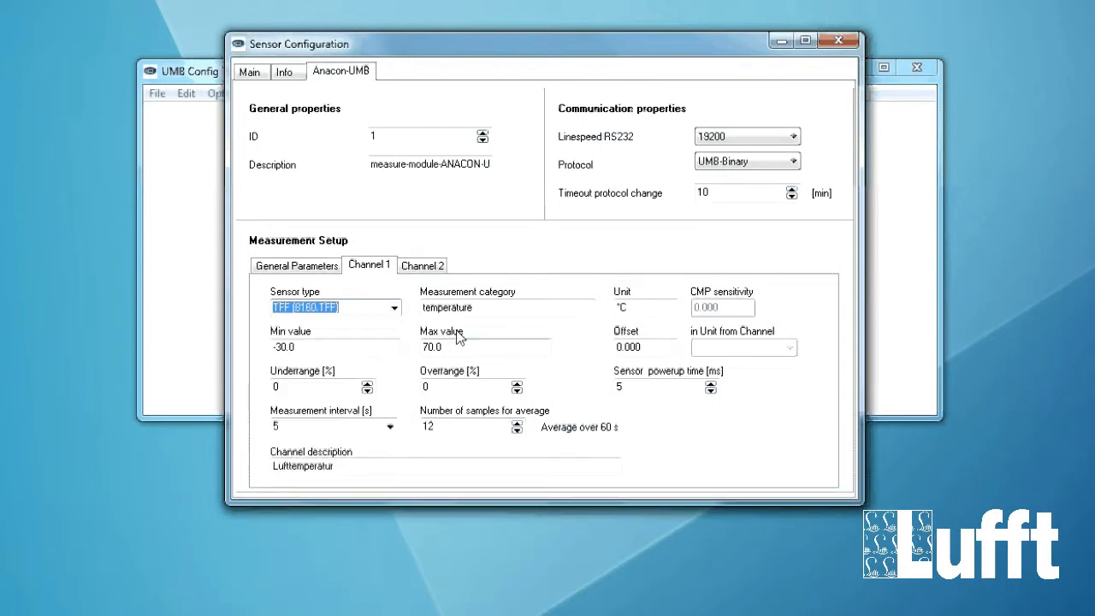
mouse_move(684, 324)
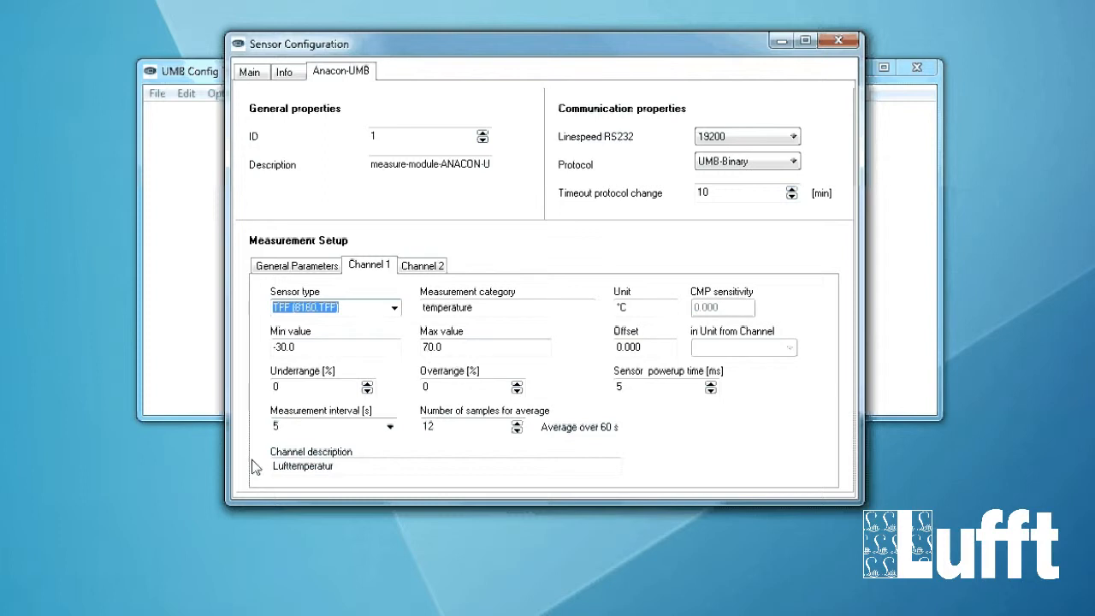
mouse_move(545, 380)
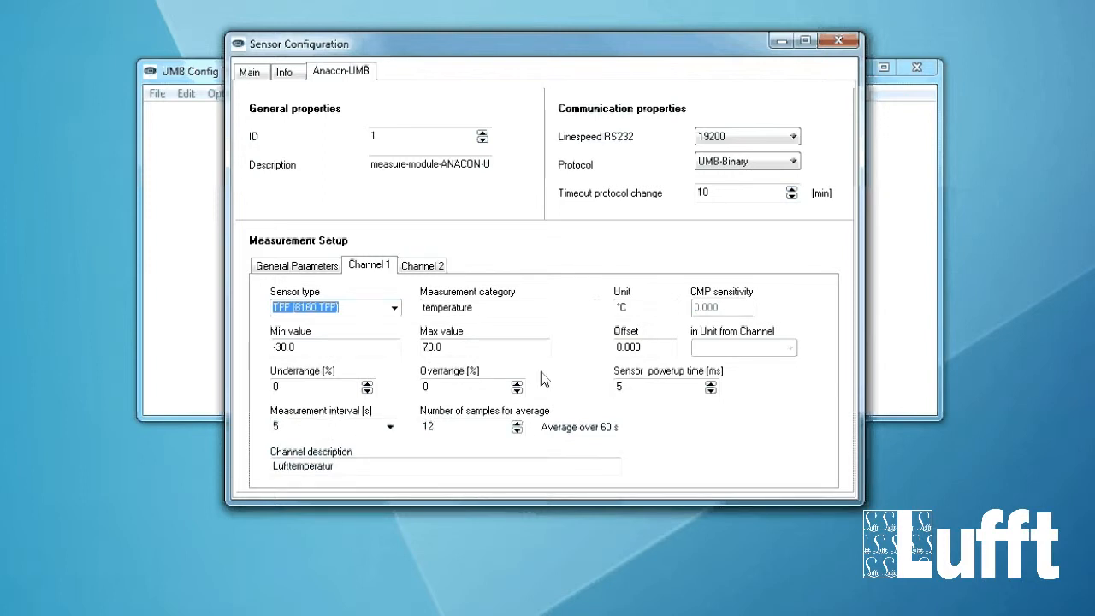
mouse_move(522, 368)
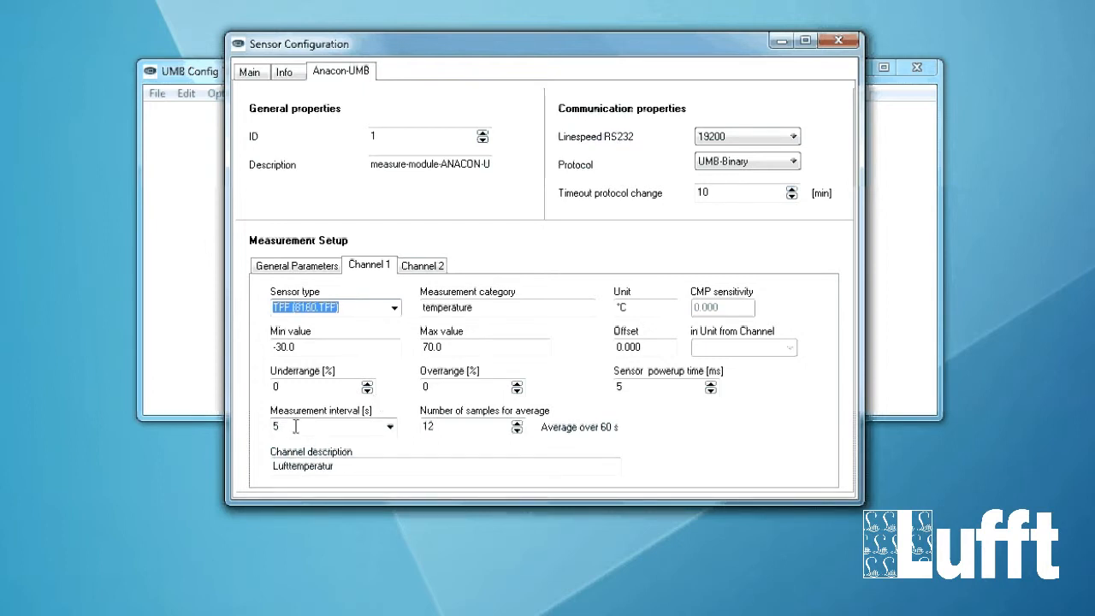
mouse_move(443, 431)
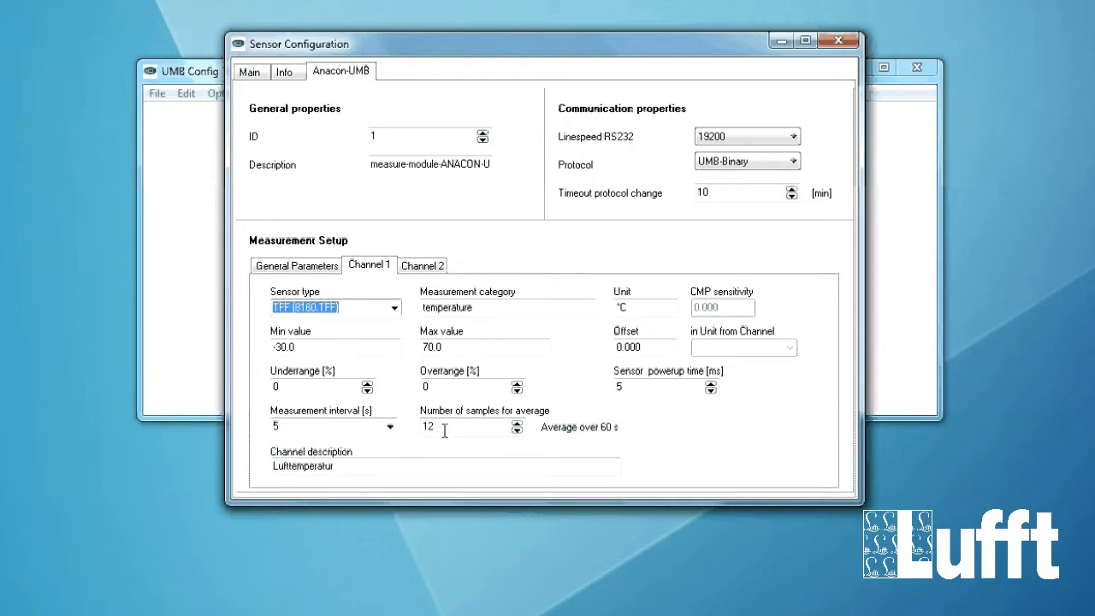
mouse_move(590, 455)
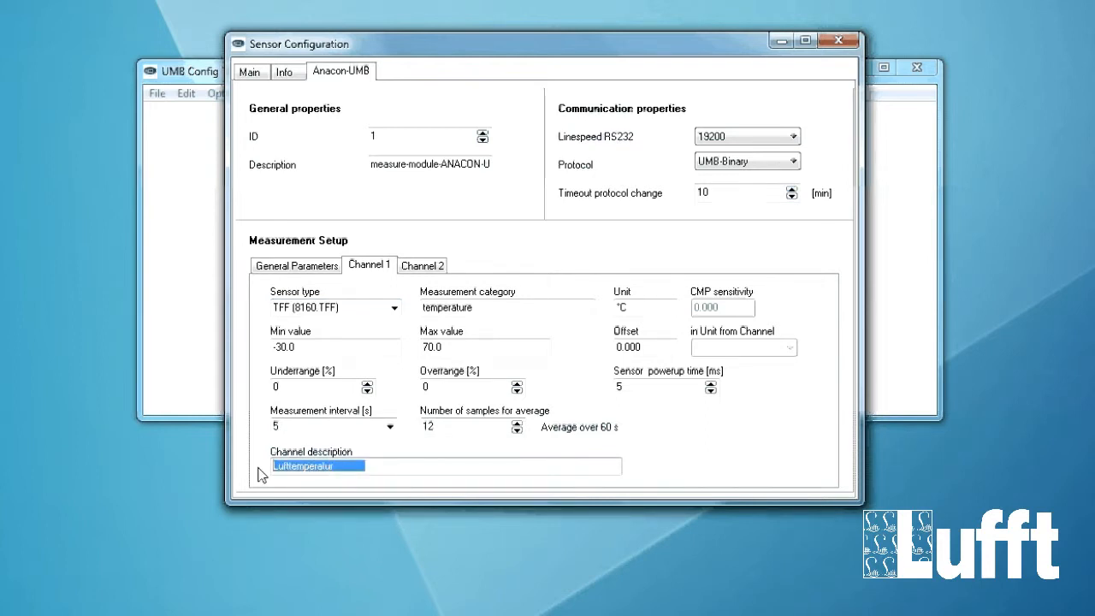
- Set Channel 1's description to 'air temperature' and move on to Channel 2
text(air)
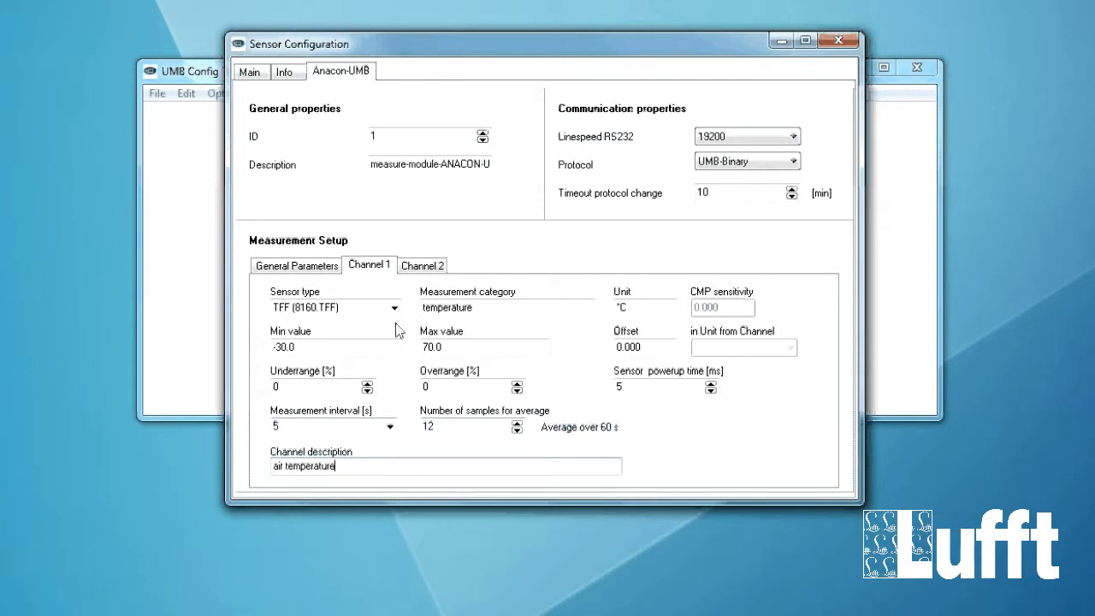
click(421, 263)
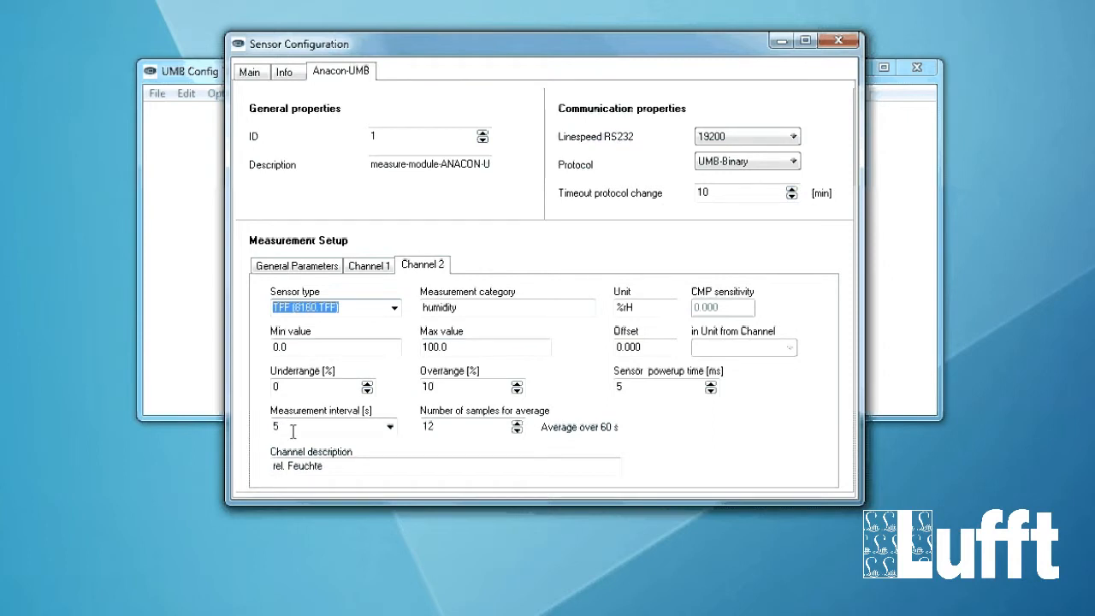
mouse_move(500, 421)
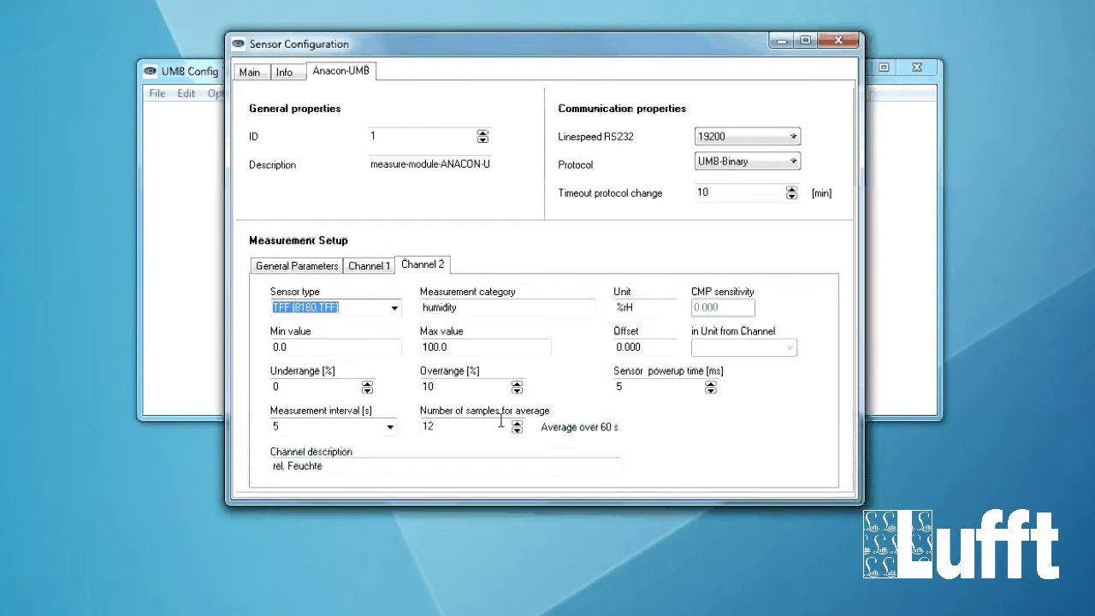
mouse_move(633, 445)
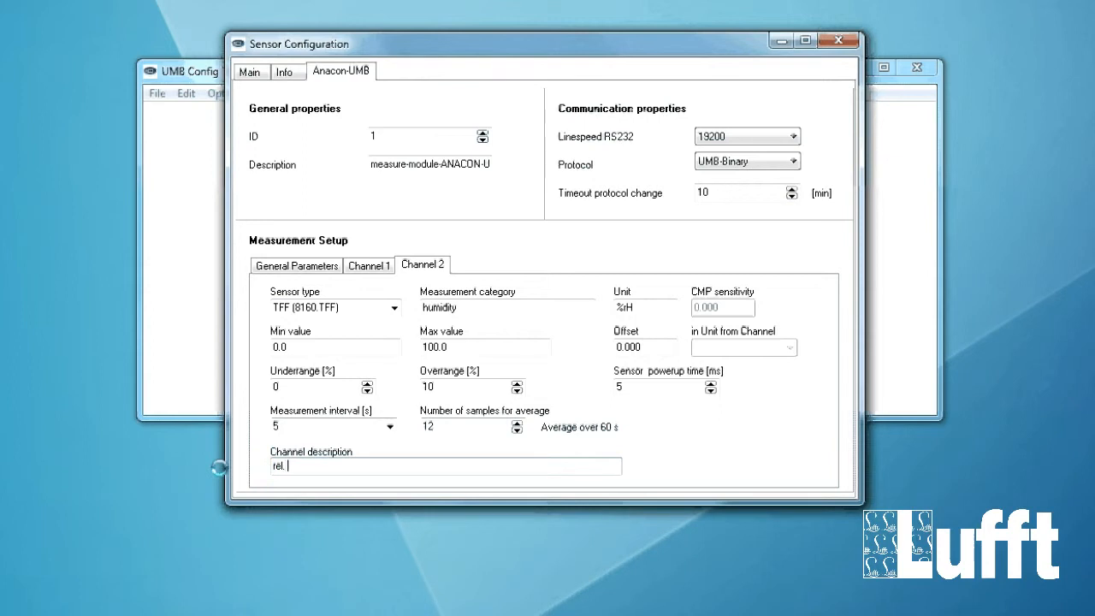
- Set Channel 2's description to 'rel. humidity' and return to the Main profile page
text(humid)
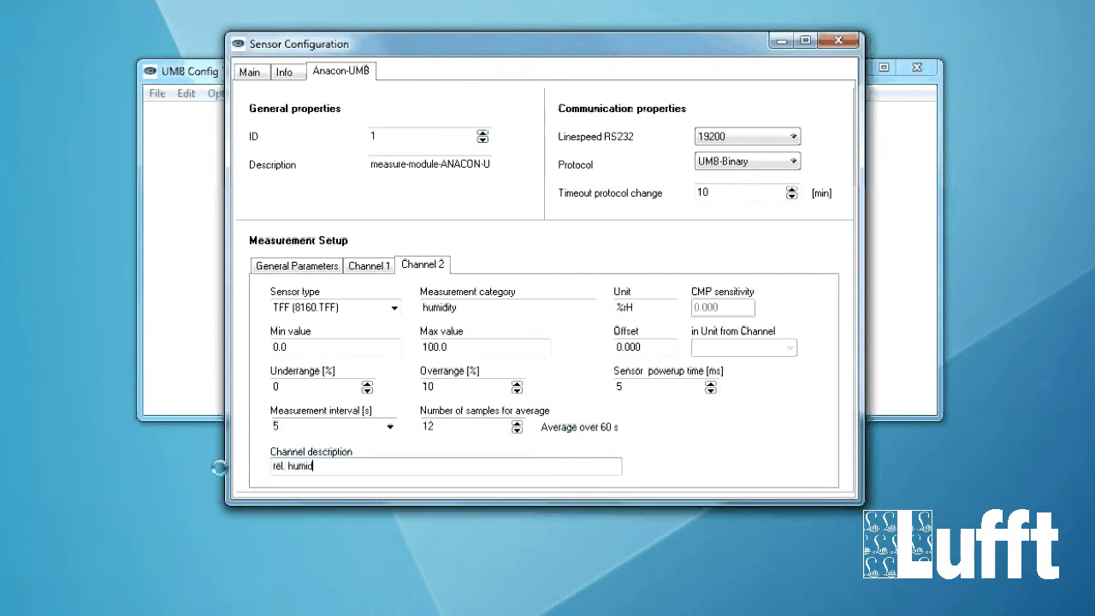
text(ity)
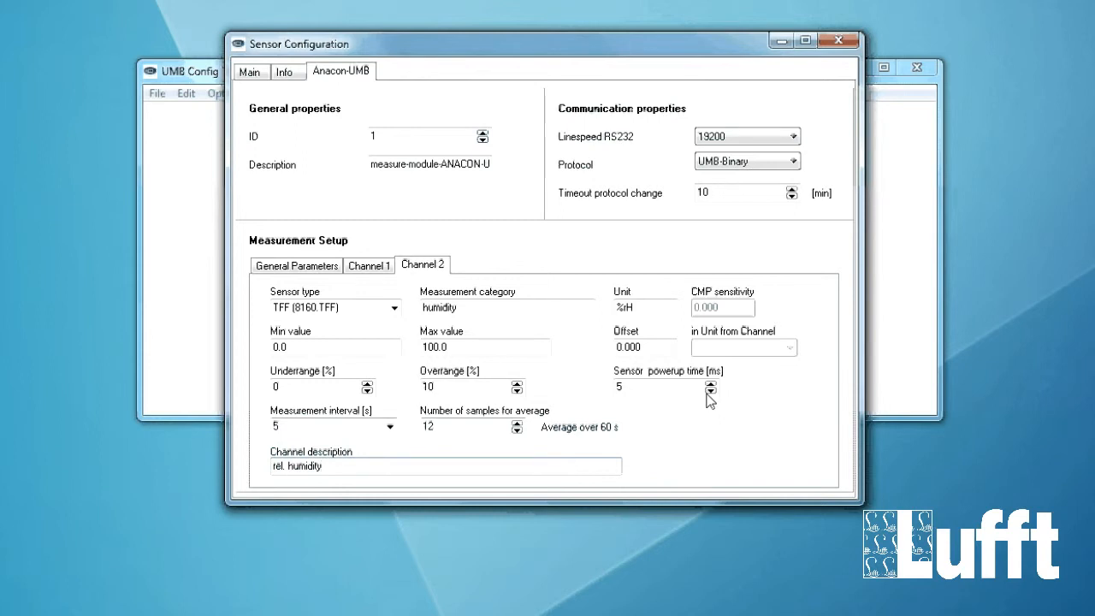
mouse_move(599, 260)
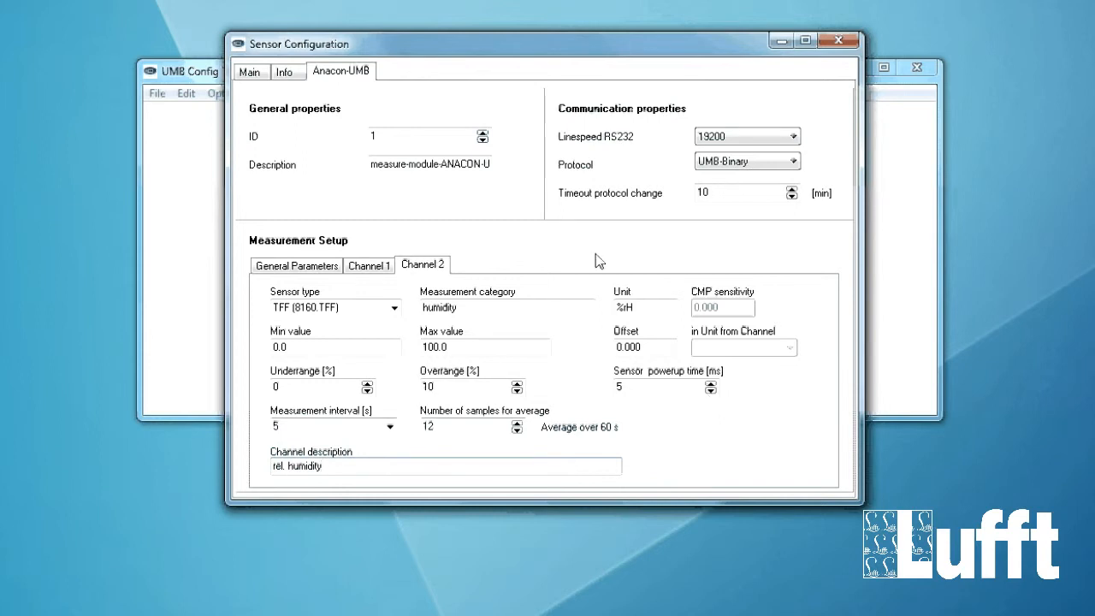
mouse_move(243, 119)
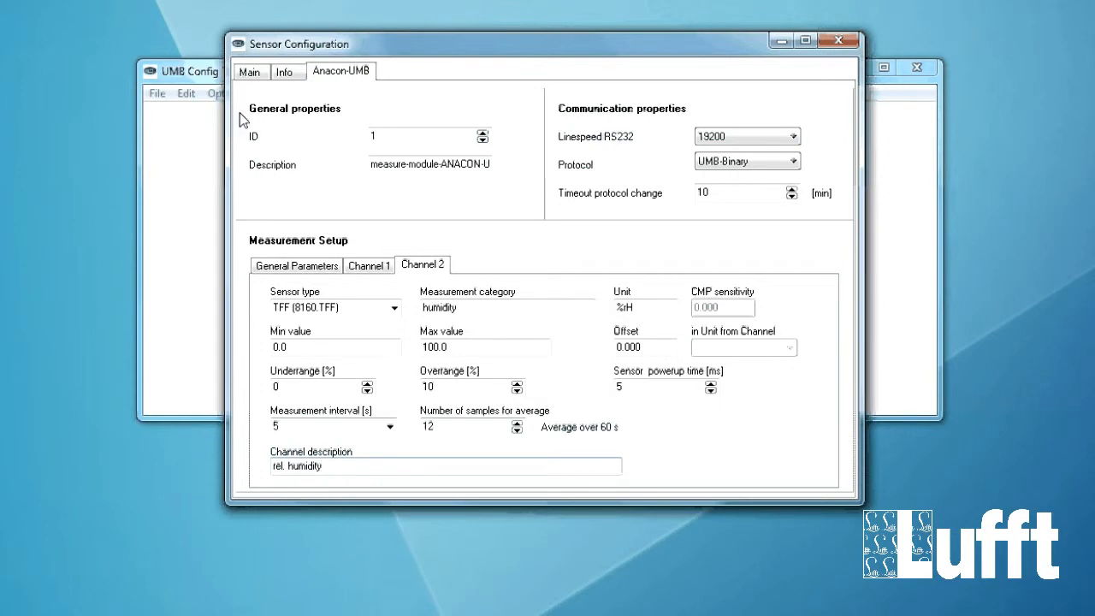
click(250, 72)
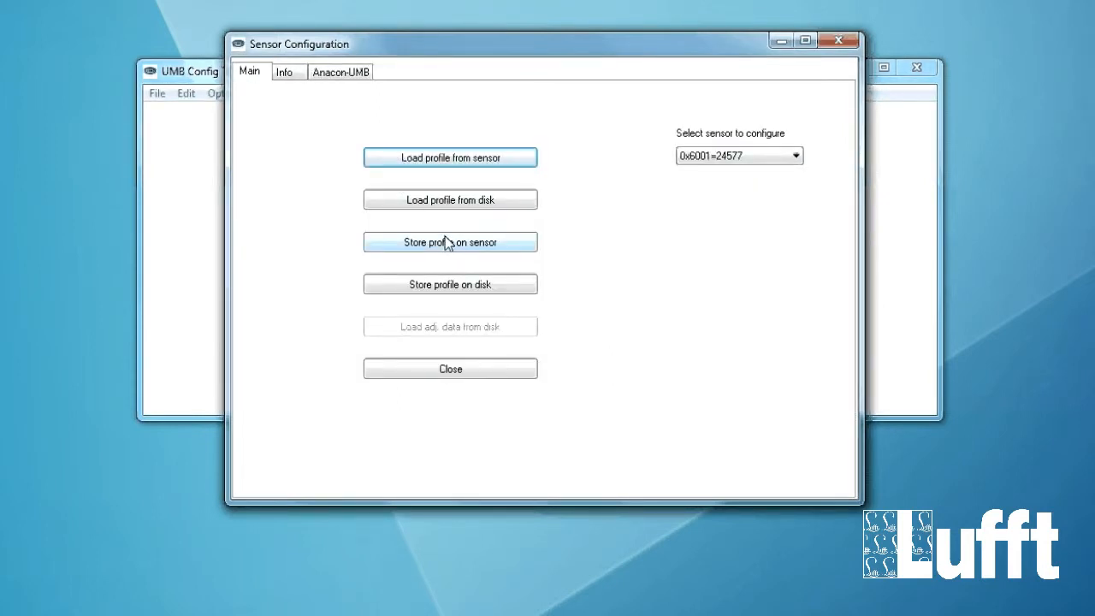
- Store the profile on the sensor, acknowledge 'Config written to Sensor', and close the configuration
click(450, 243)
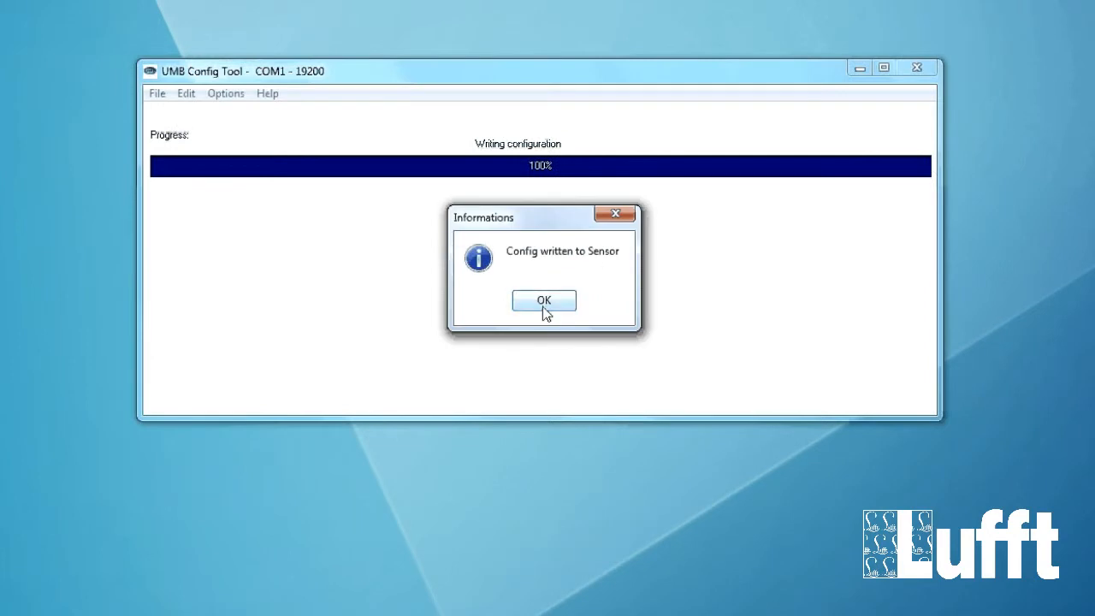
click(544, 301)
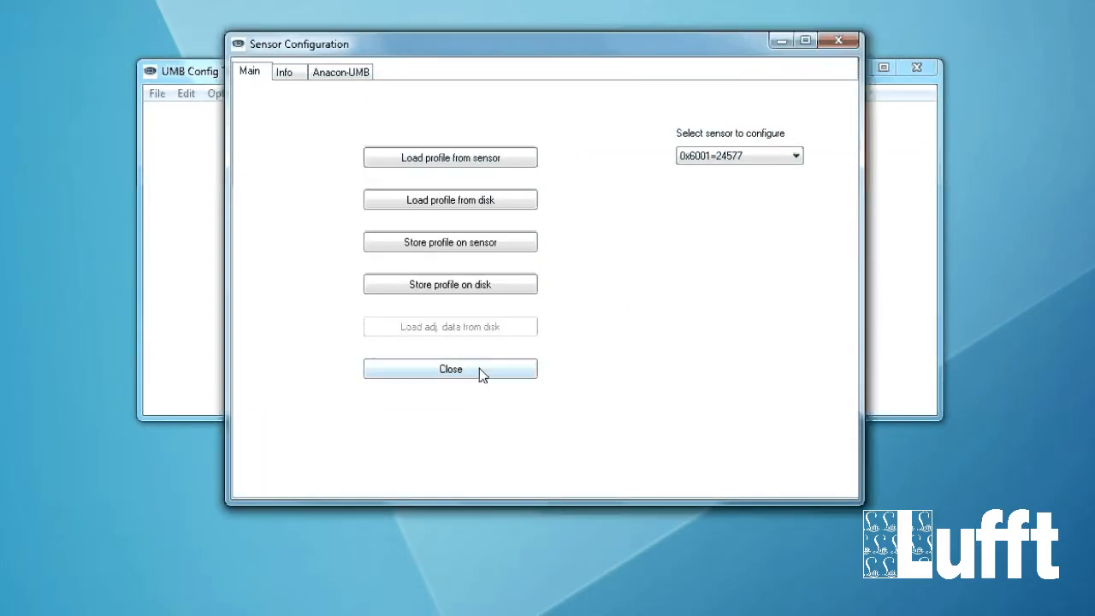
click(450, 369)
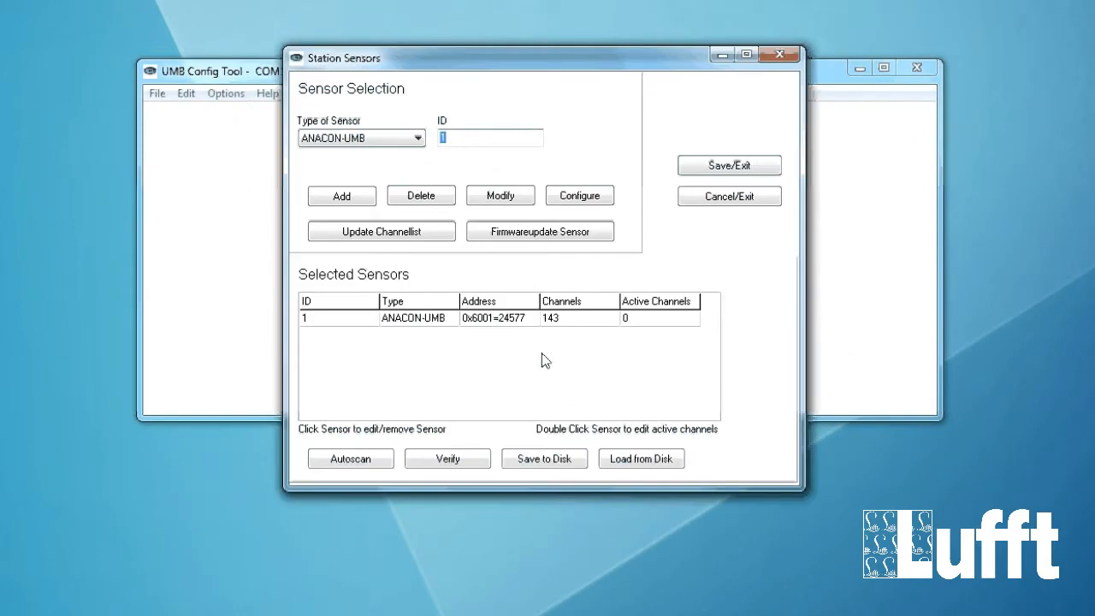
mouse_move(510, 351)
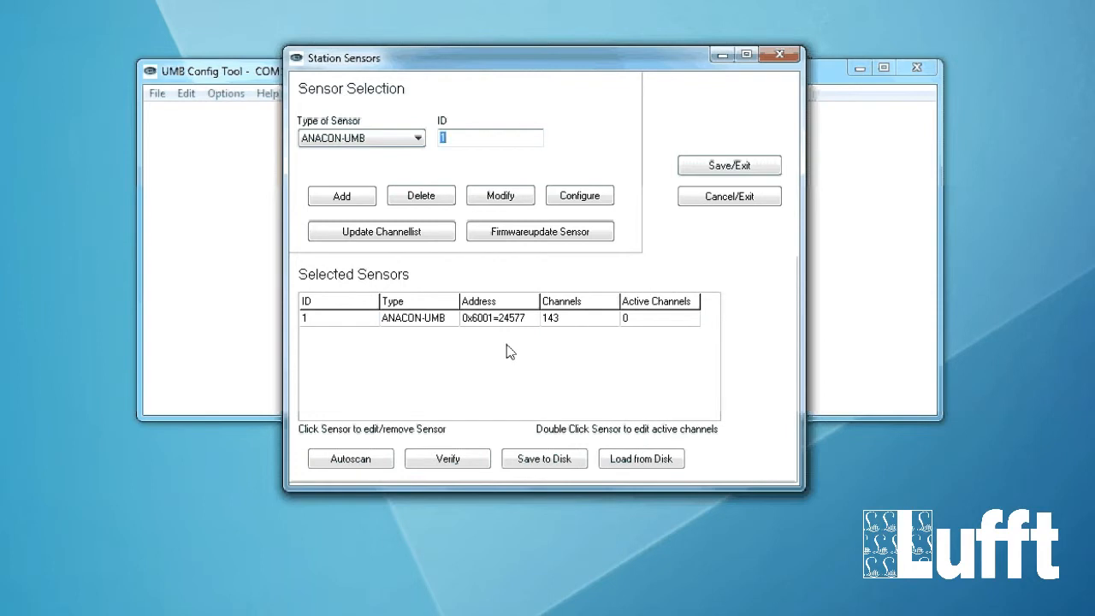
mouse_move(648, 346)
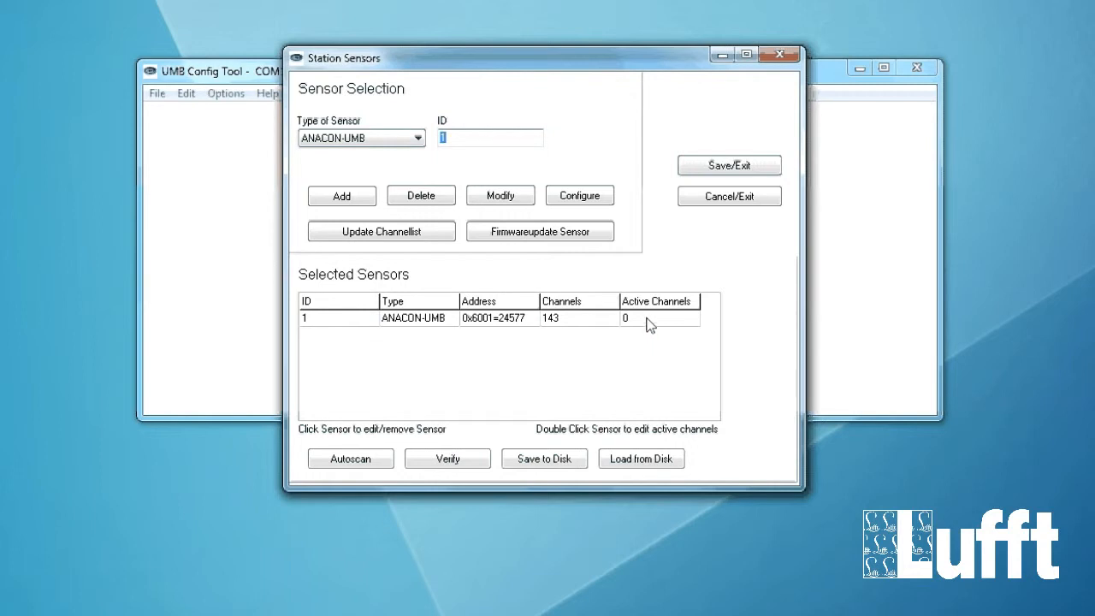
- Bring up the Anacon-UMB sensor's Select active Channels list from Station Sensors
double_click(411, 316)
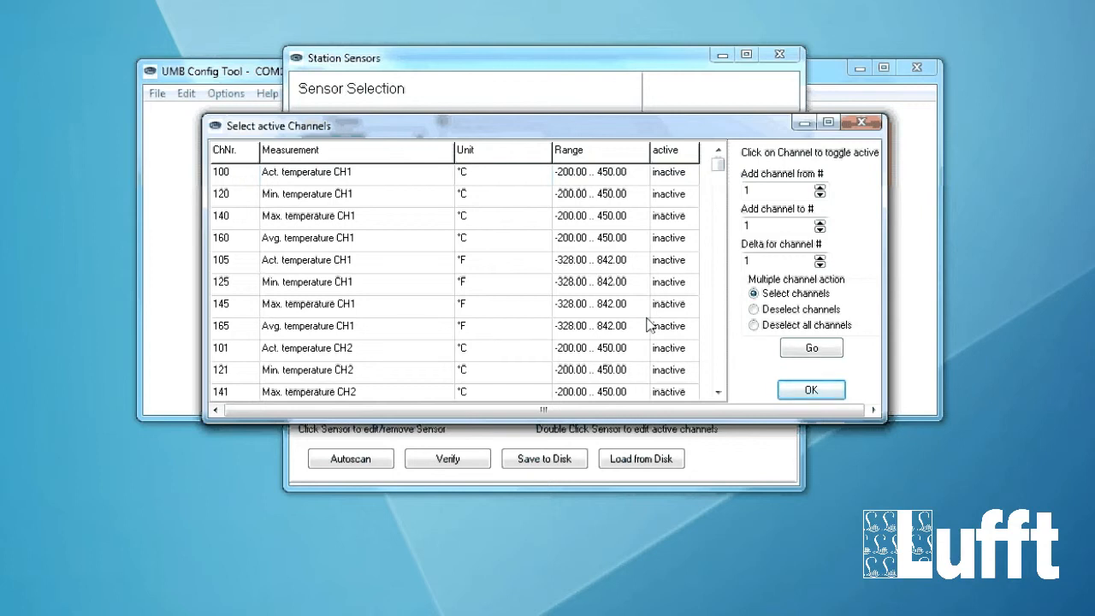
mouse_move(517, 274)
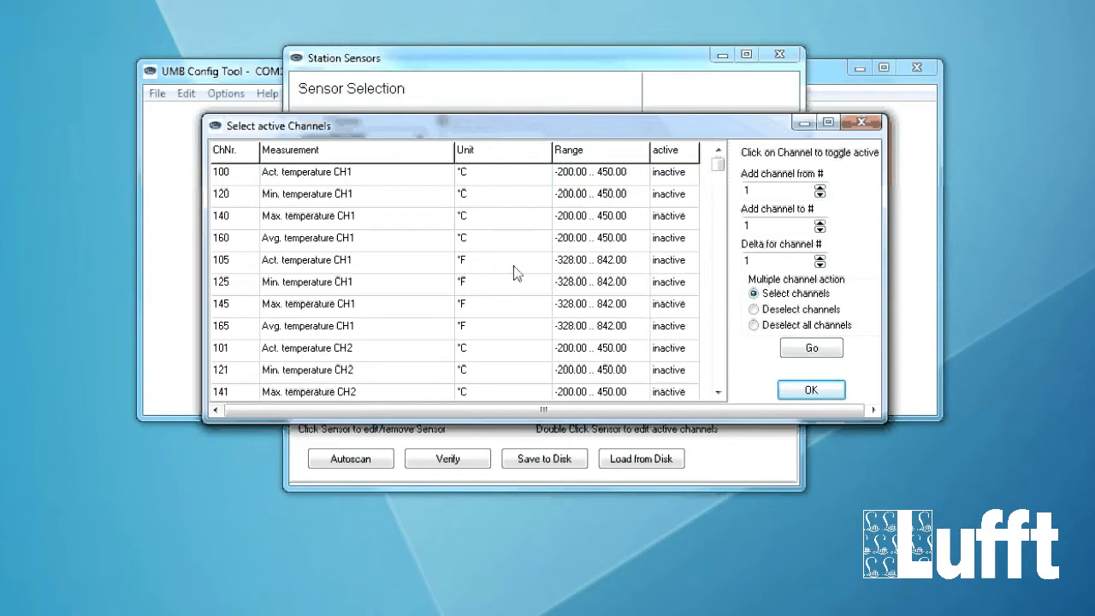
mouse_move(294, 189)
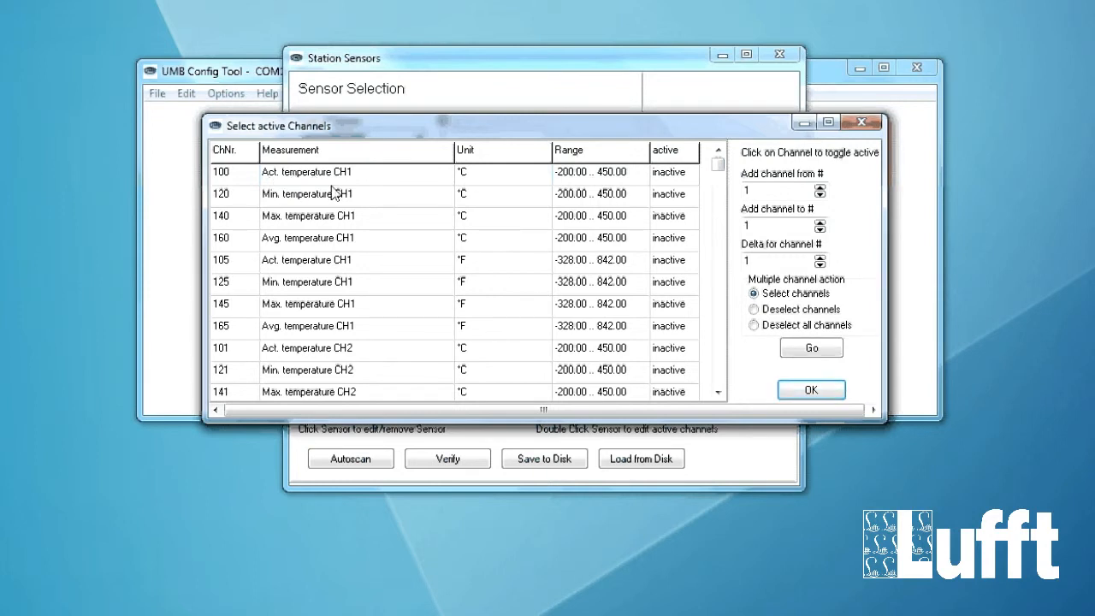
- Set channels 100, 110 and 201 (temperature CH1, dewpoint, relative humidity) active and confirm
click(674, 171)
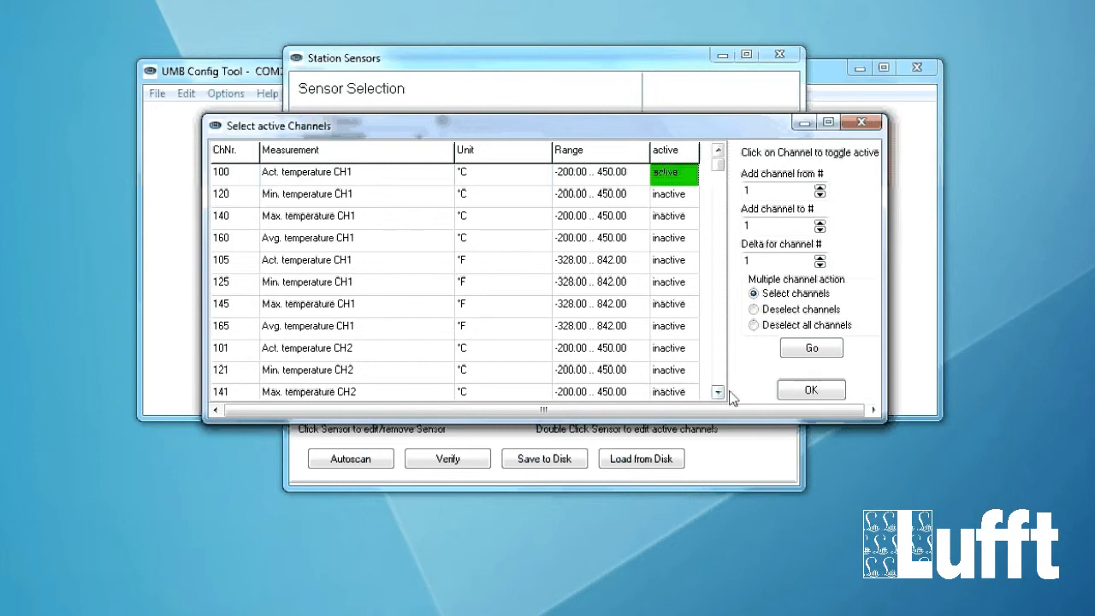
click(717, 391)
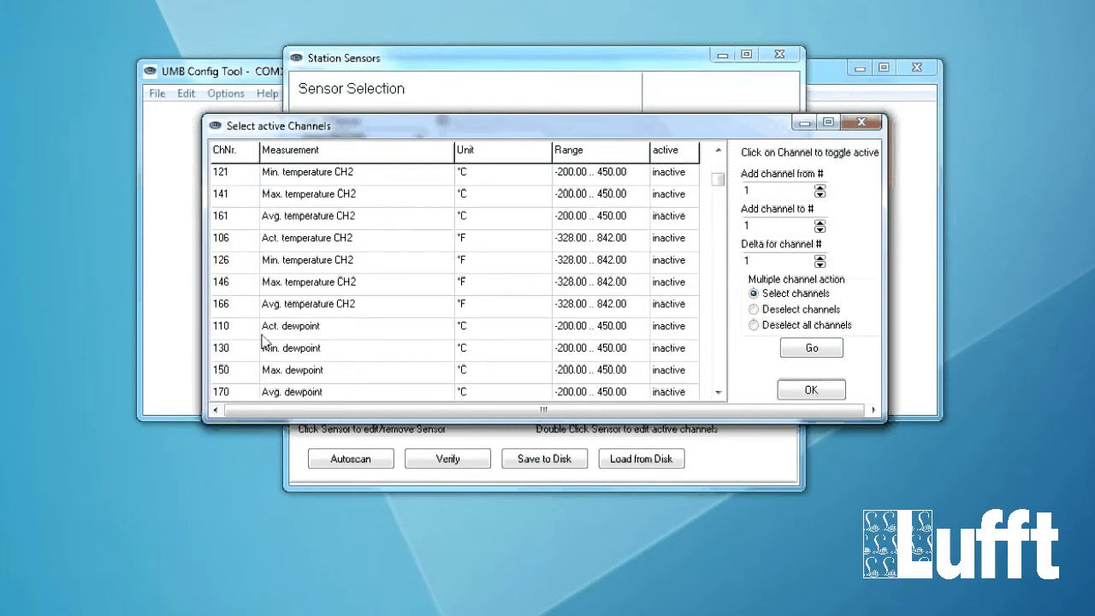
mouse_move(635, 335)
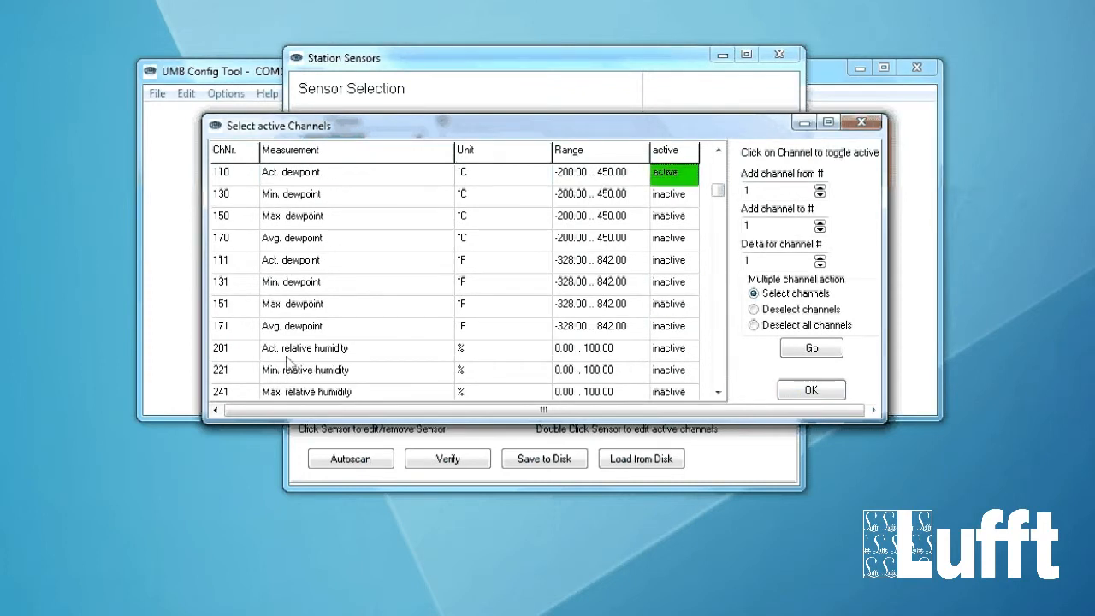
mouse_move(273, 359)
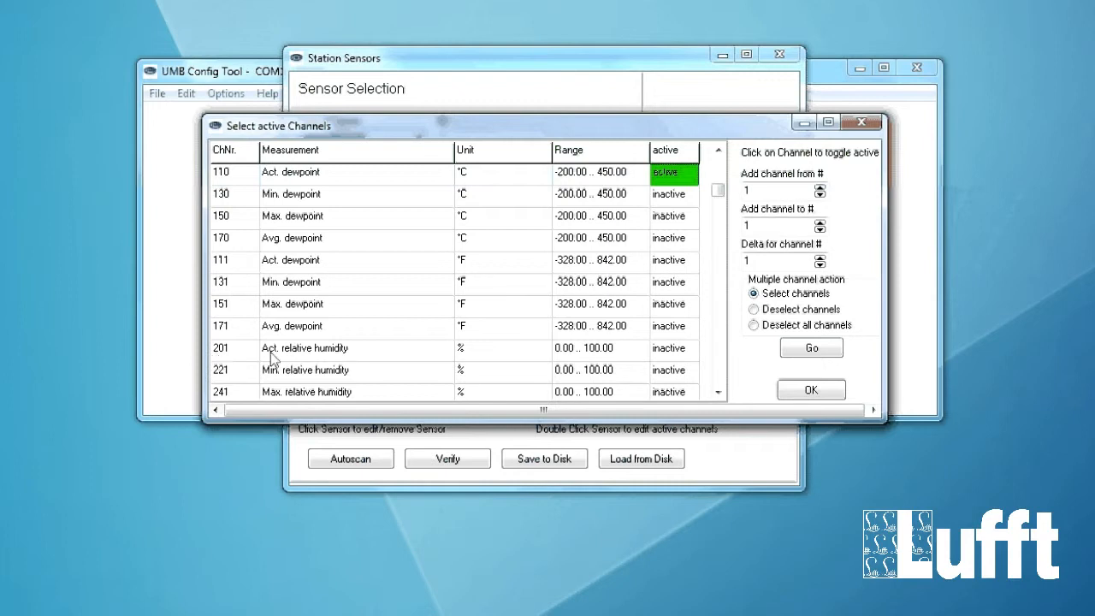
click(674, 349)
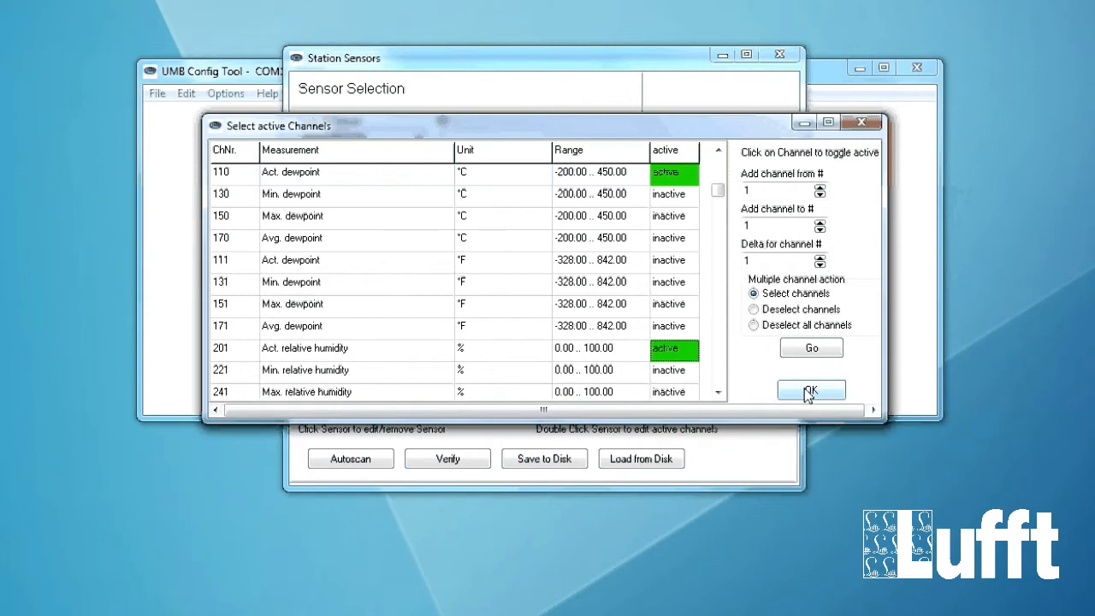
click(811, 390)
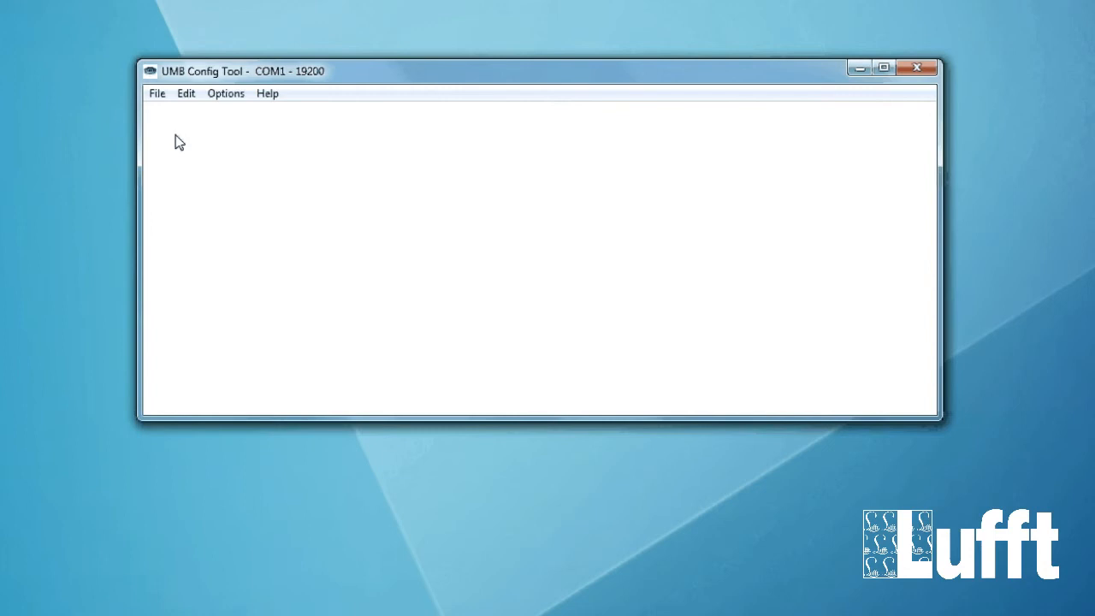
- Start live measurement showing about 26.1 °C, dewpoint 13.46 °C and 45.7 % humidity
click(158, 92)
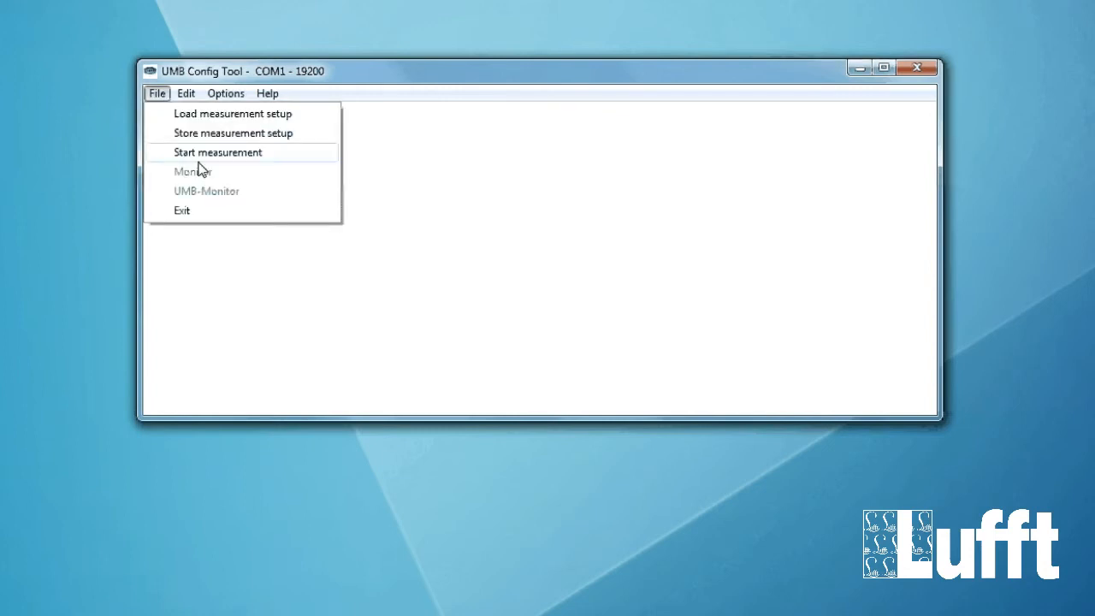
click(217, 151)
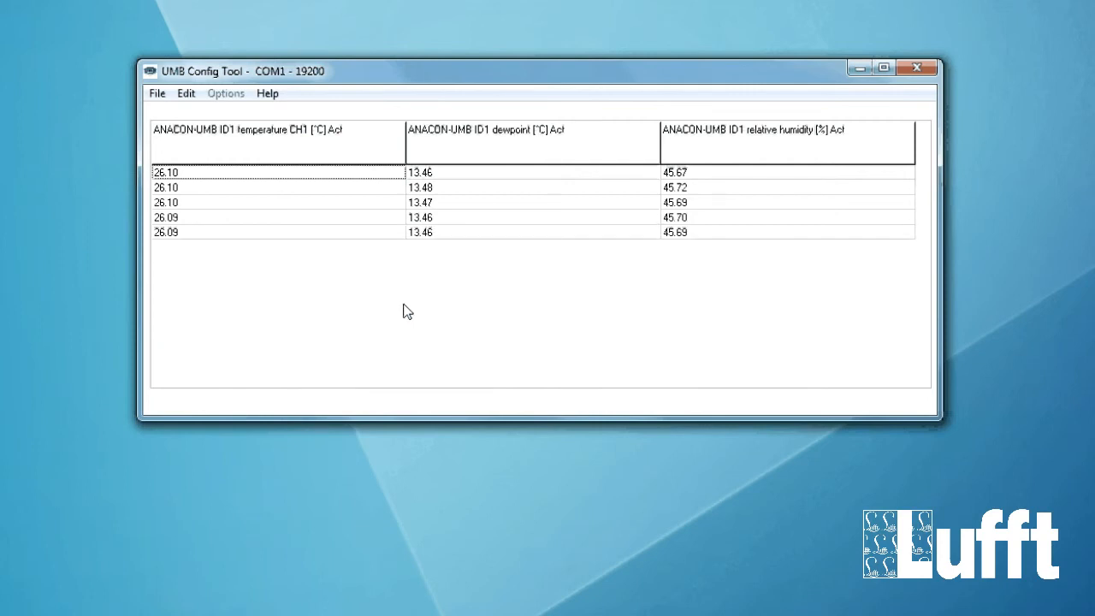
click(157, 93)
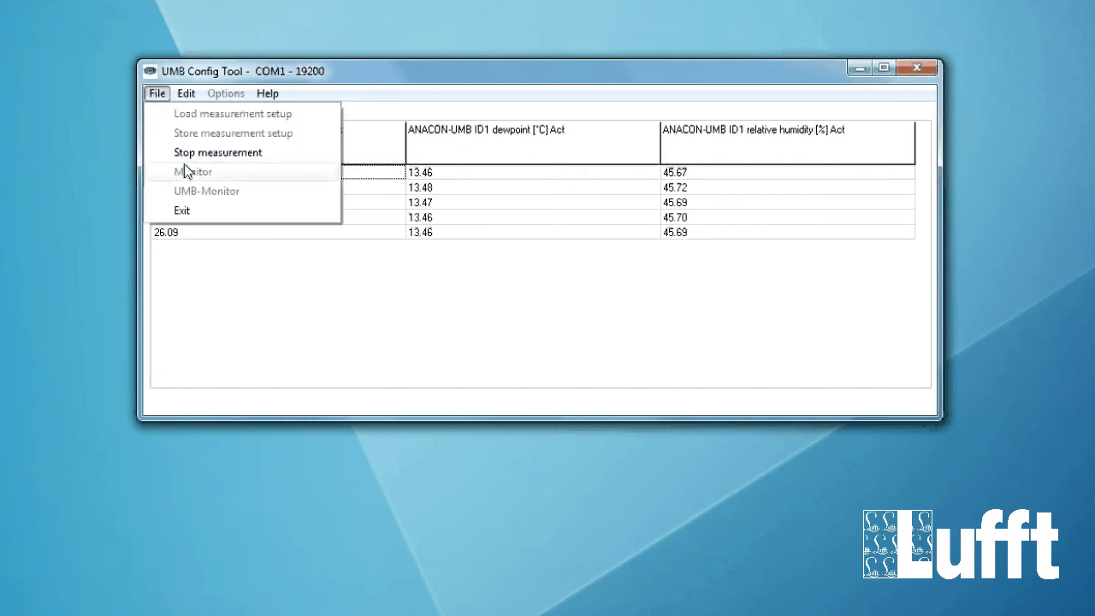